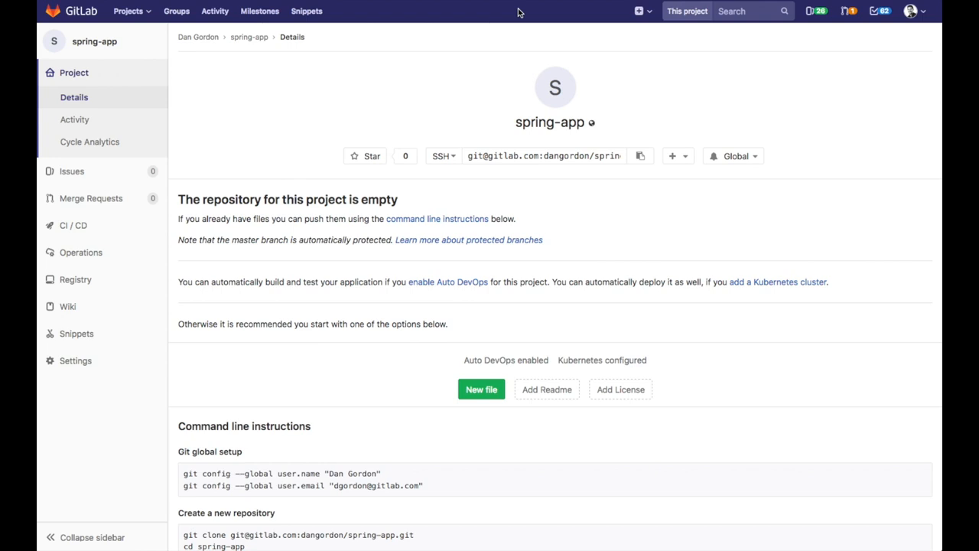
mouse_move(566, 171)
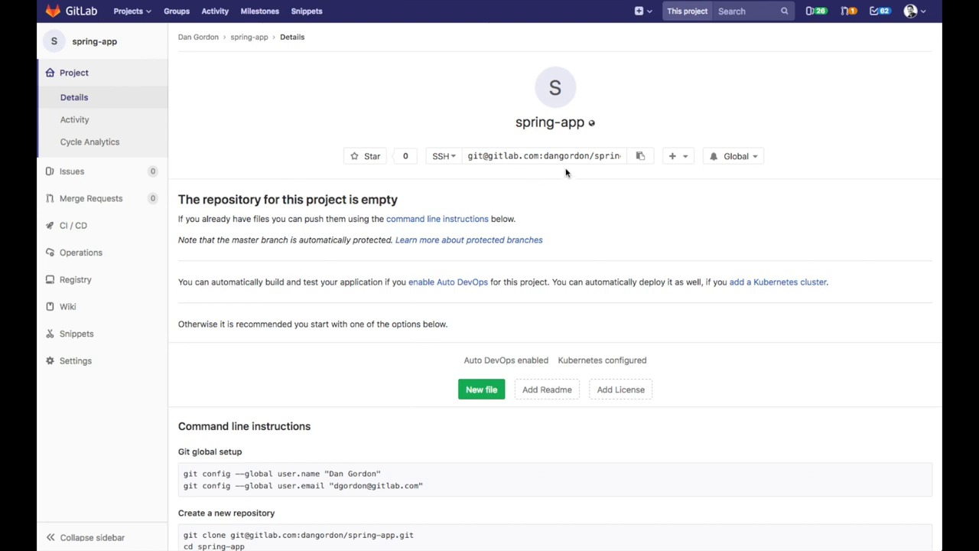
mouse_move(529, 150)
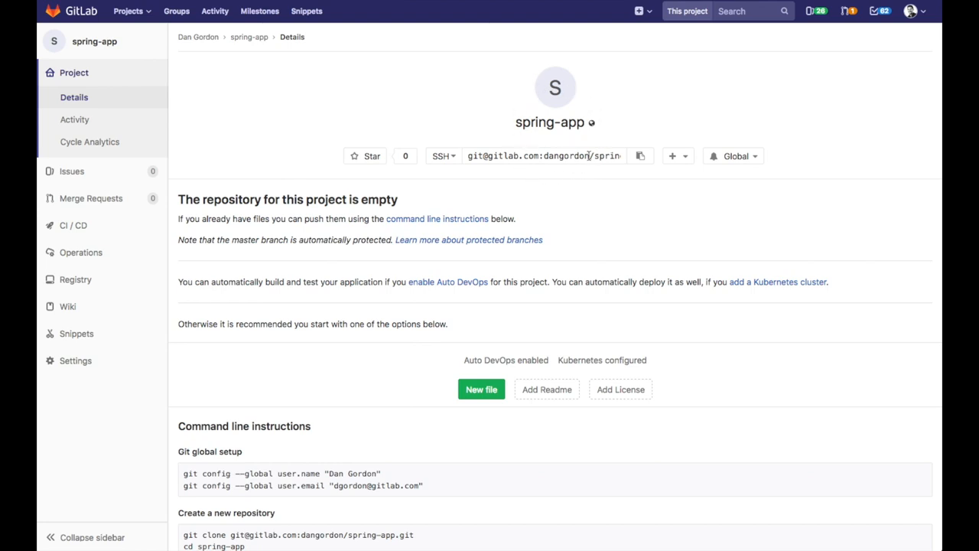
mouse_move(284, 236)
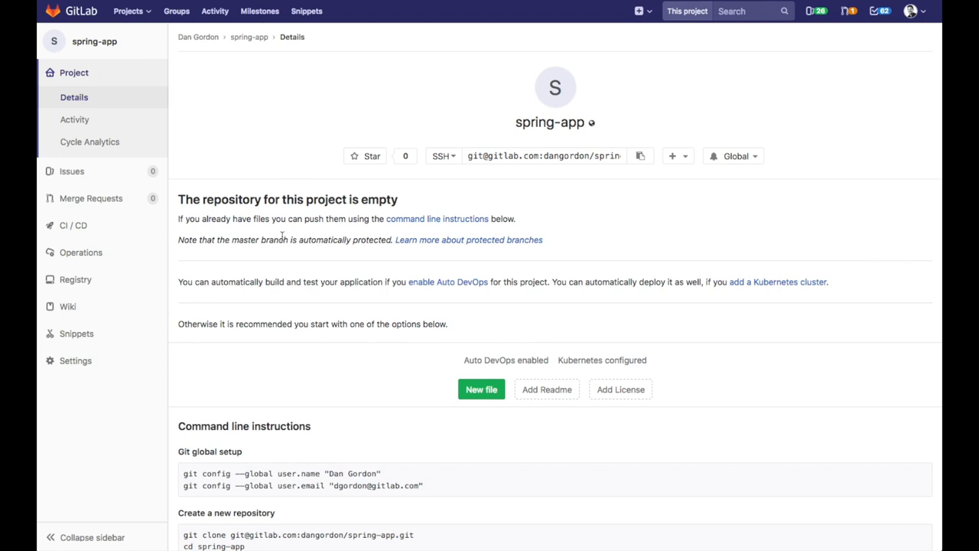
Navigate to spring-app's CI/CD settings and expand the Auto DevOps section
click(75, 361)
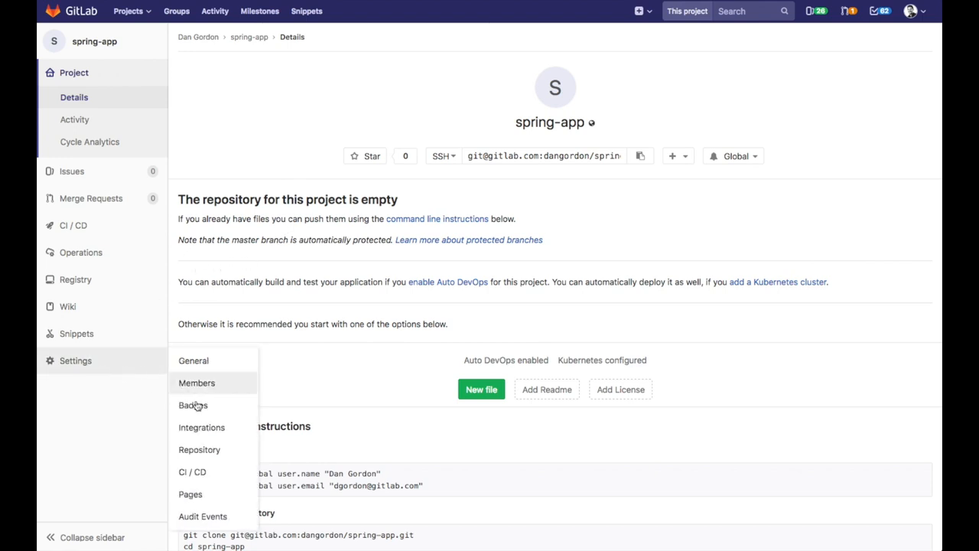
click(193, 471)
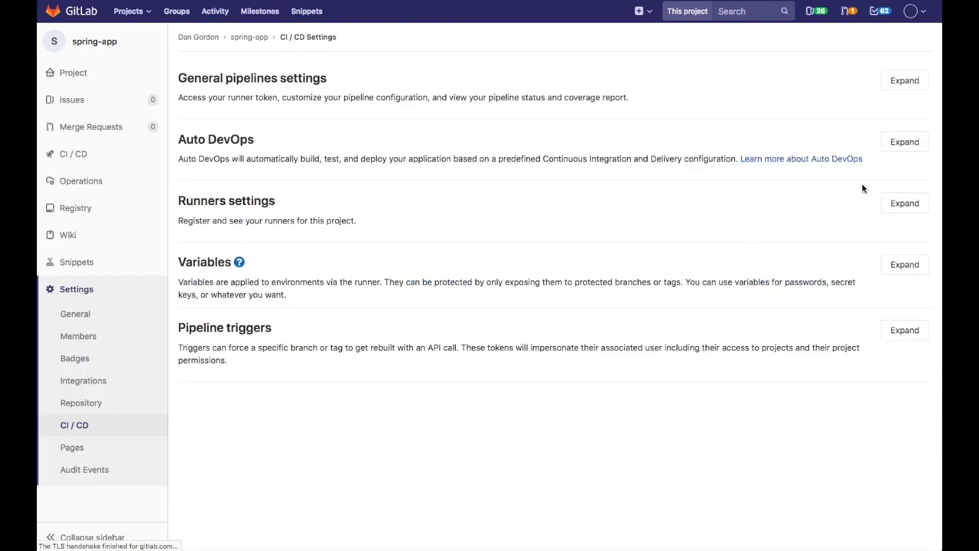
click(904, 141)
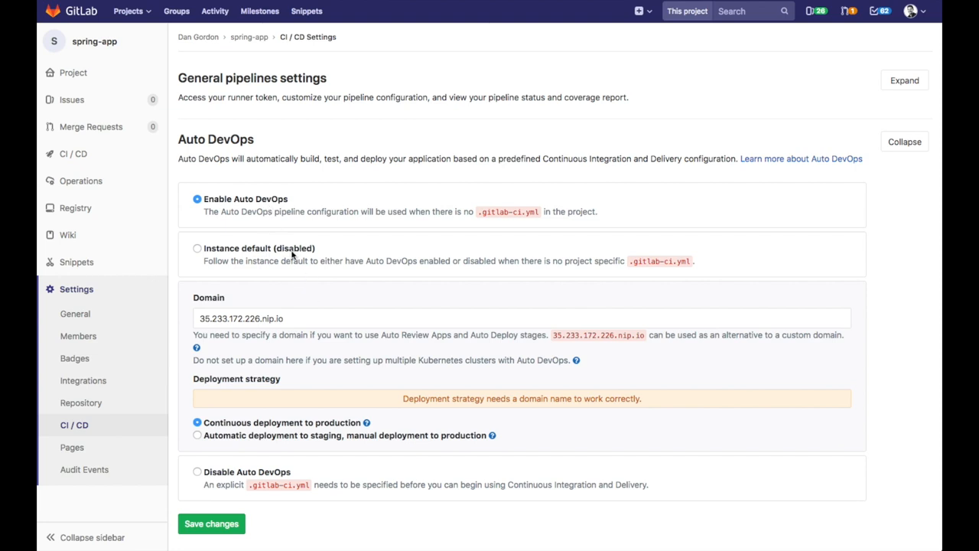
mouse_move(277, 318)
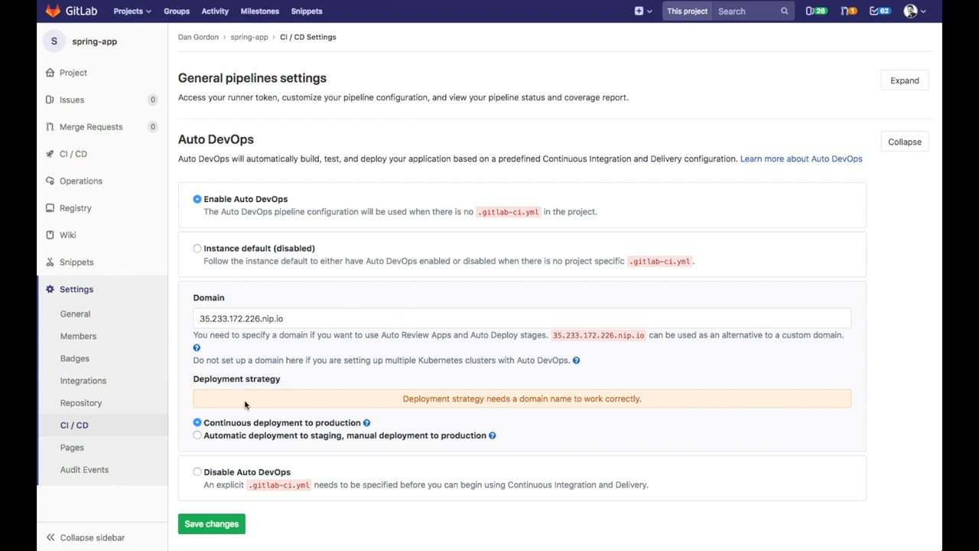
mouse_move(275, 435)
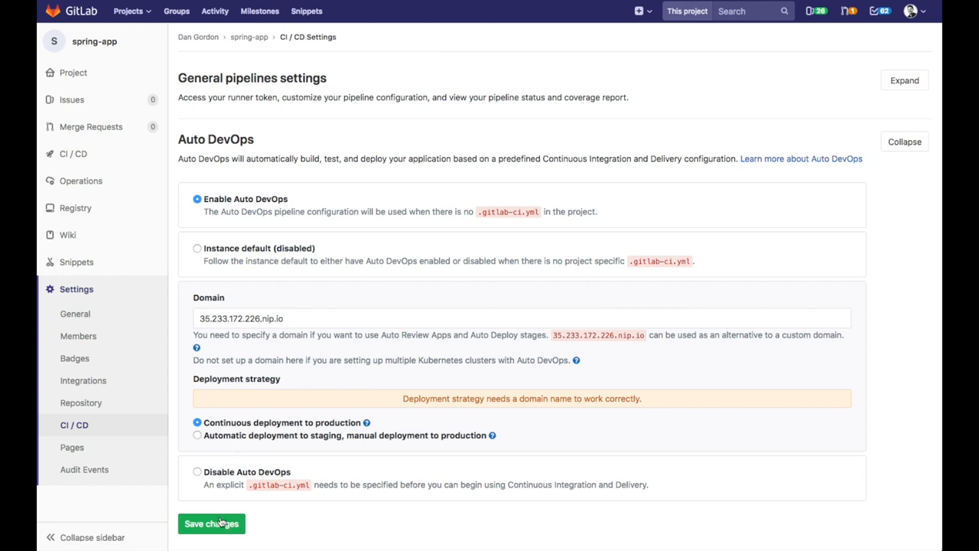
Save Auto DevOps enabled with domain 35.233.172.226.nip.io and continuous deployment to production
click(211, 523)
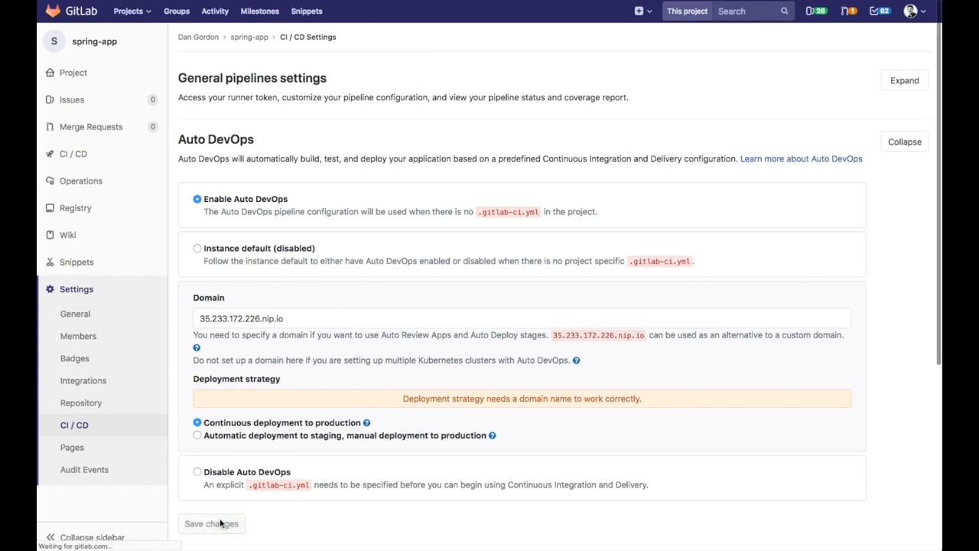
click(212, 523)
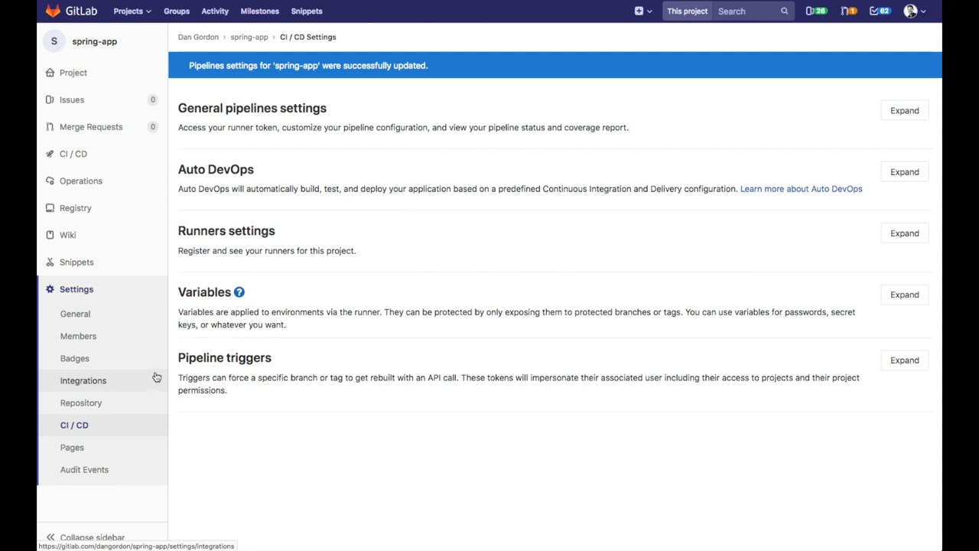
Expand the CI/CD variables and reveal PRODUCTION_REPLICAS showing its value 1
click(904, 294)
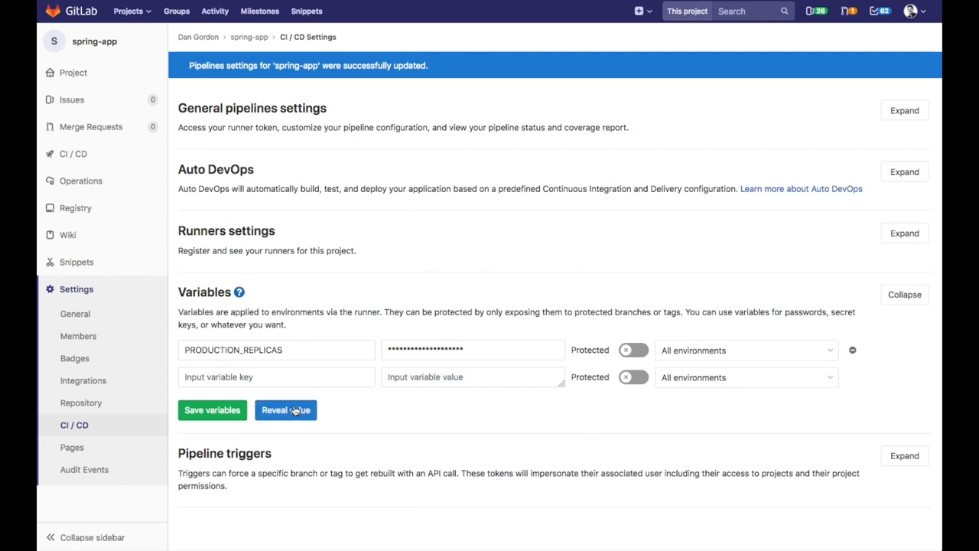
click(285, 410)
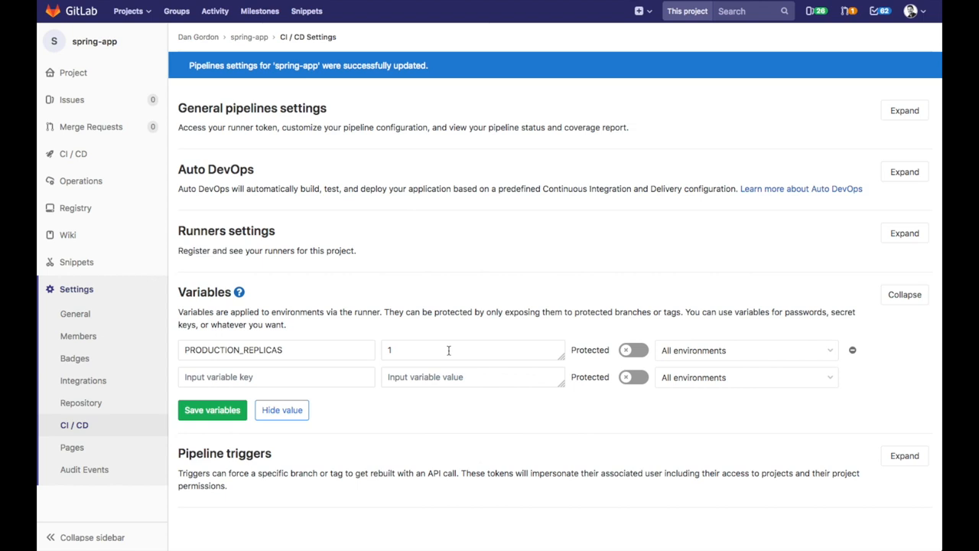
mouse_move(378, 365)
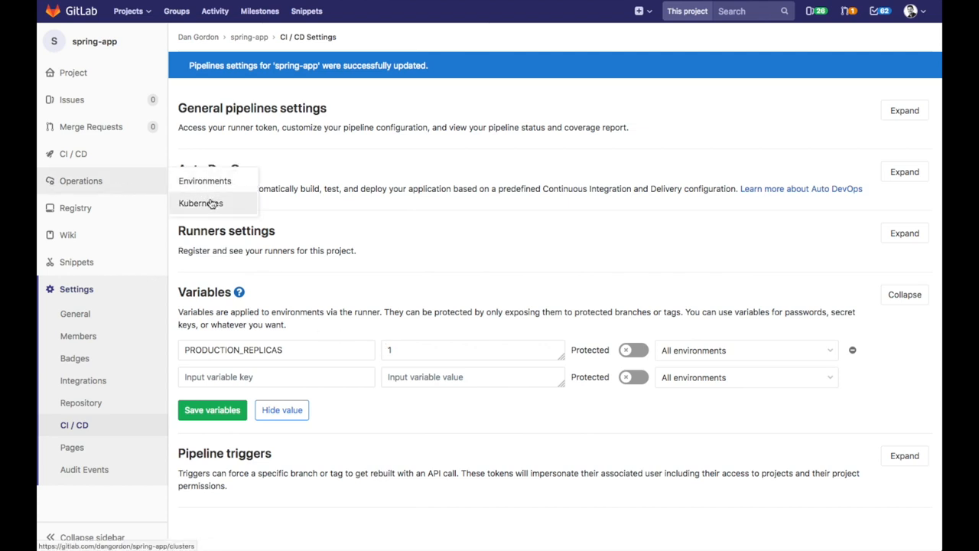
Review the ado-demo-2 cluster's health charts under Operations > Kubernetes, then return to the project overview
click(201, 202)
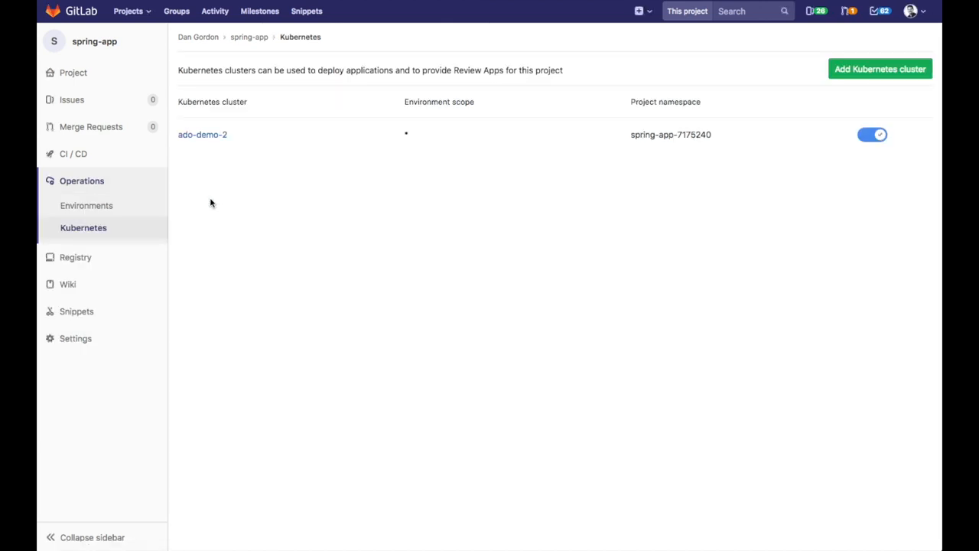
mouse_move(198, 147)
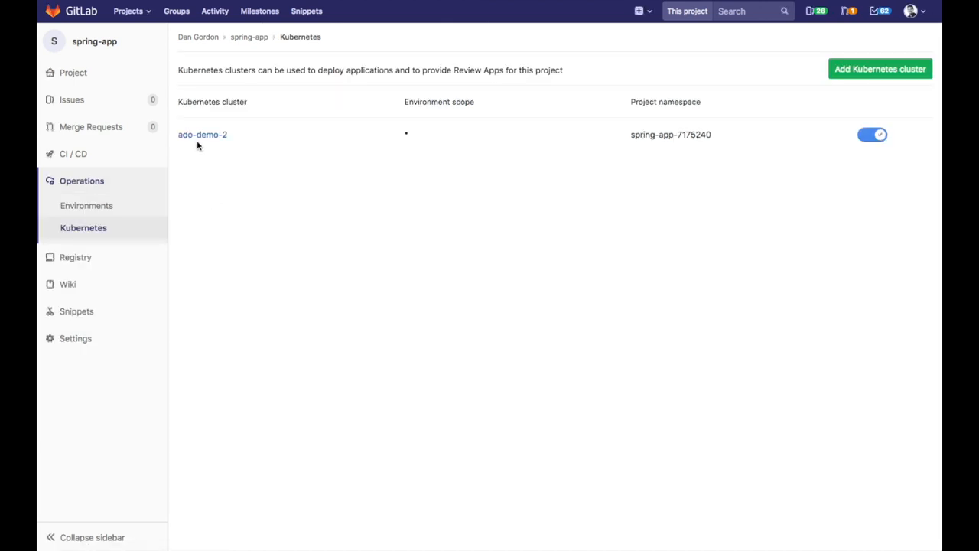
click(202, 135)
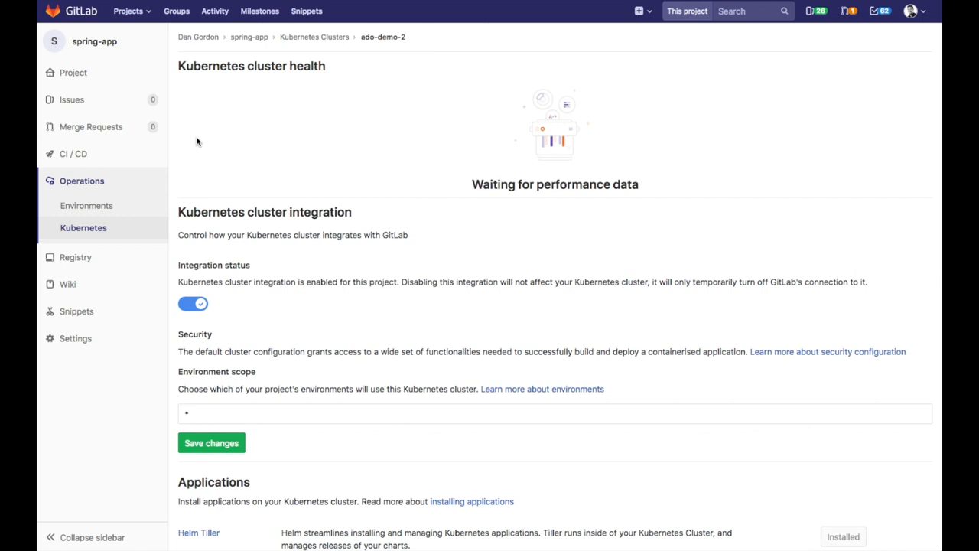
scroll(down, 3)
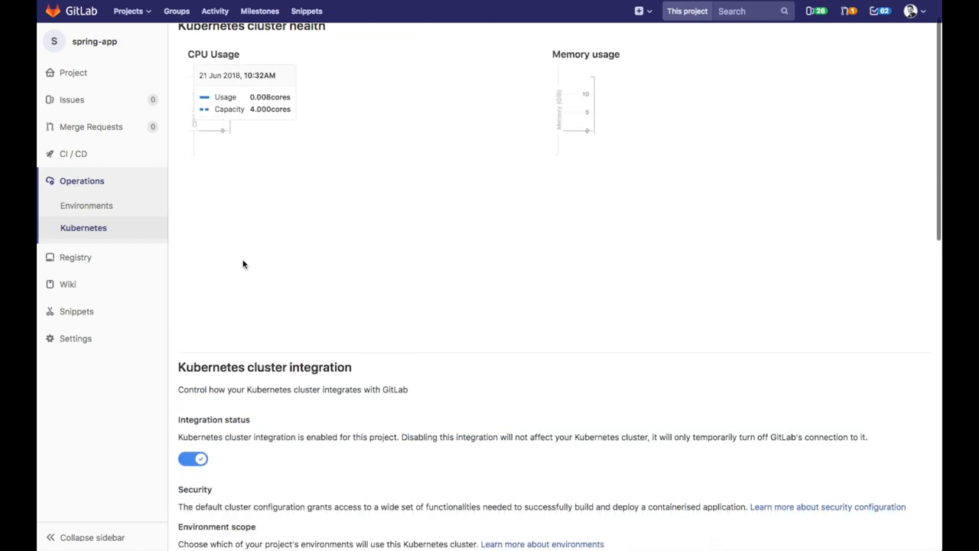
scroll(down, 3)
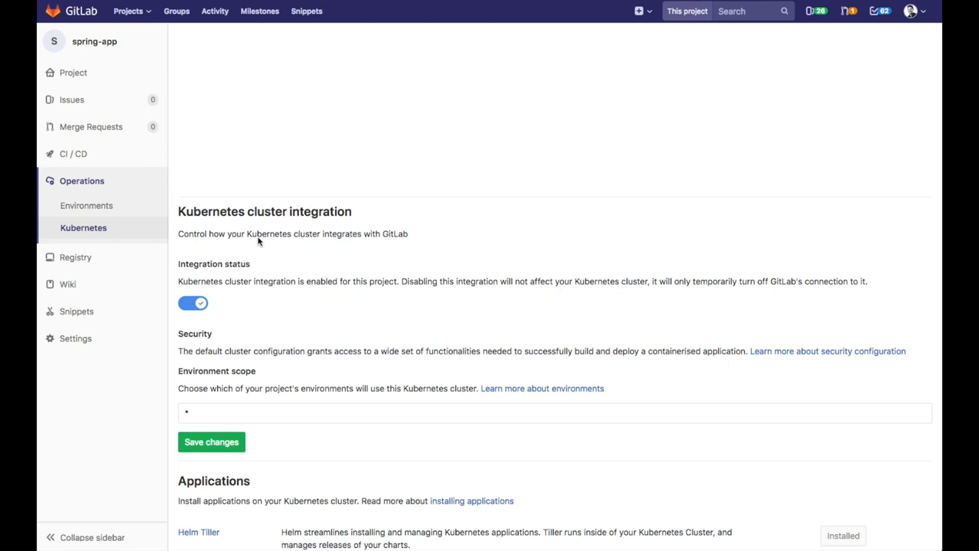
click(73, 72)
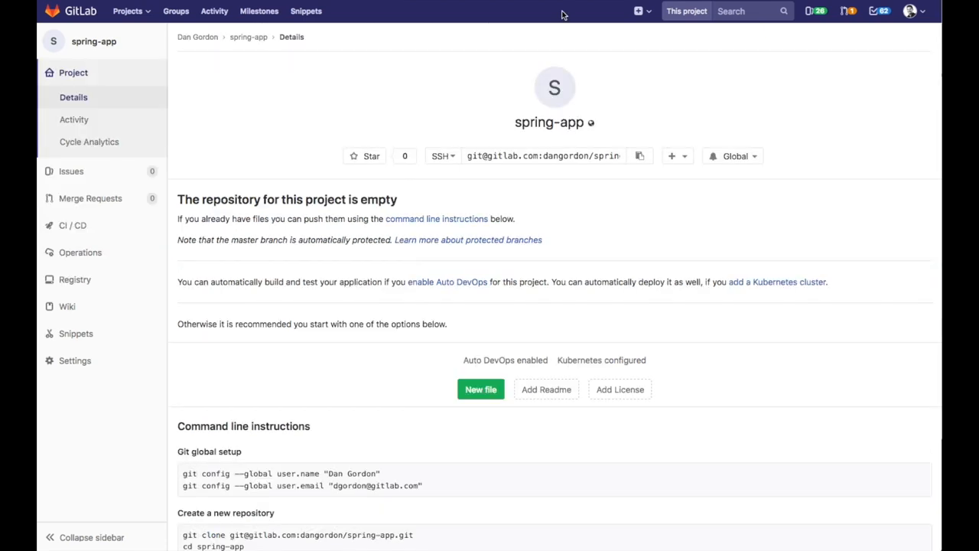
mouse_move(410, 318)
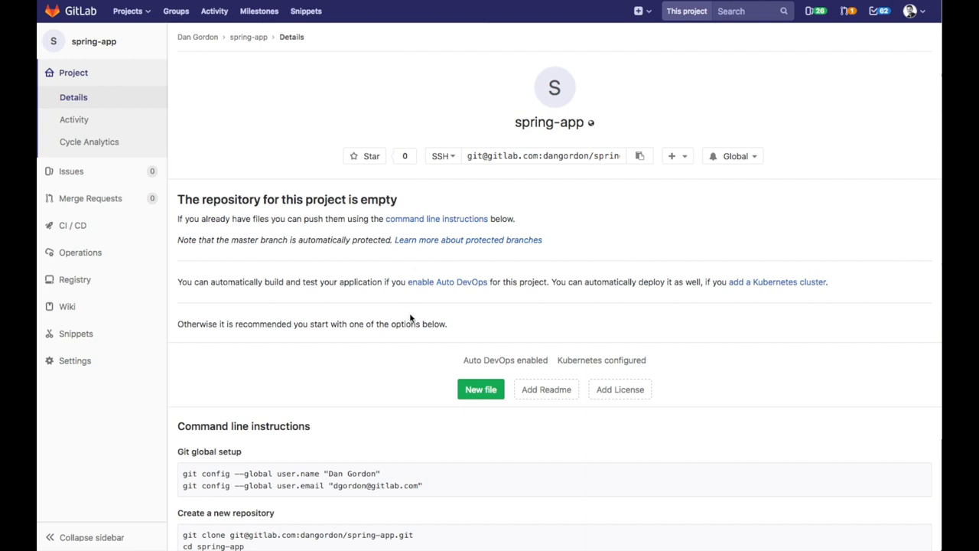
Scroll the spring-app overview down to the command-line instructions for pushing an existing folder
scroll(down, 3)
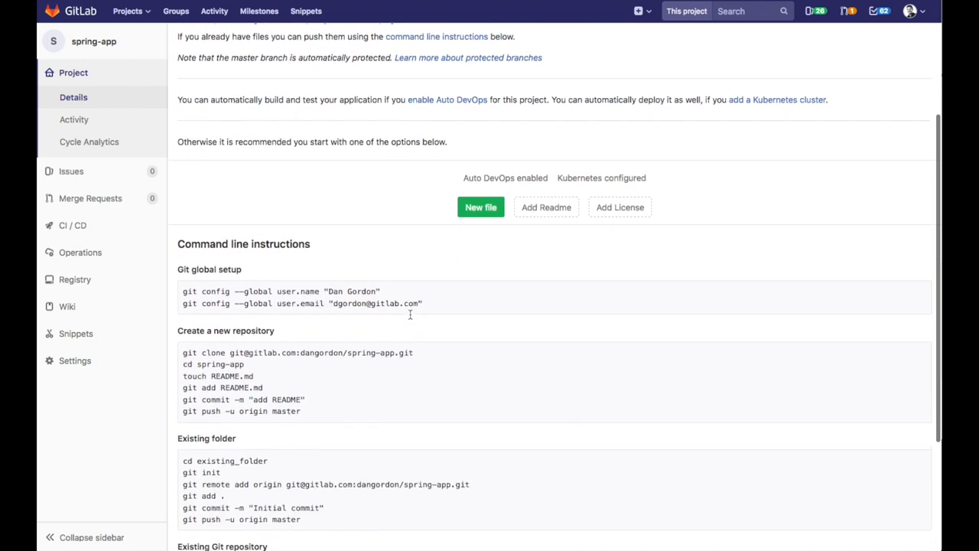
scroll(down, 3)
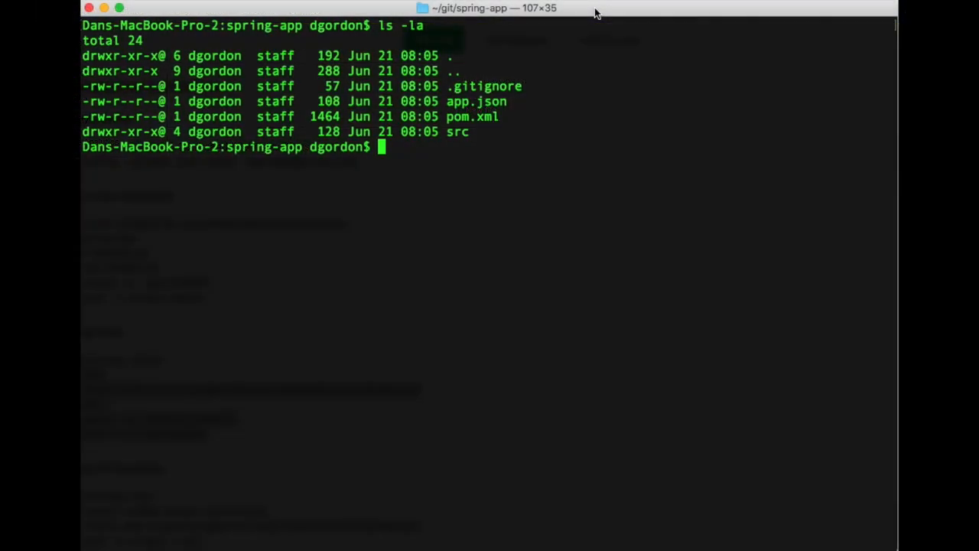
mouse_move(589, 101)
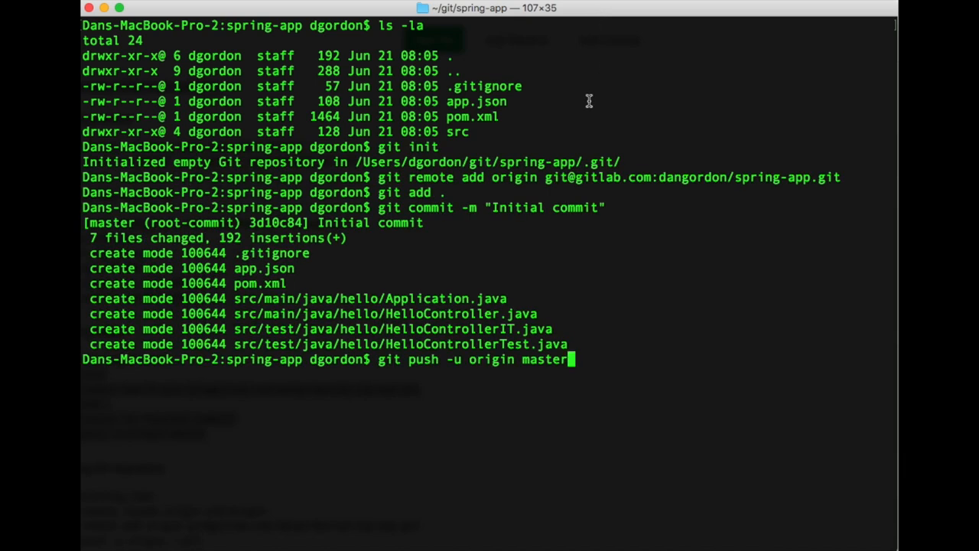
Run git push -u origin master to push the initial commit to GitLab
key(Return)
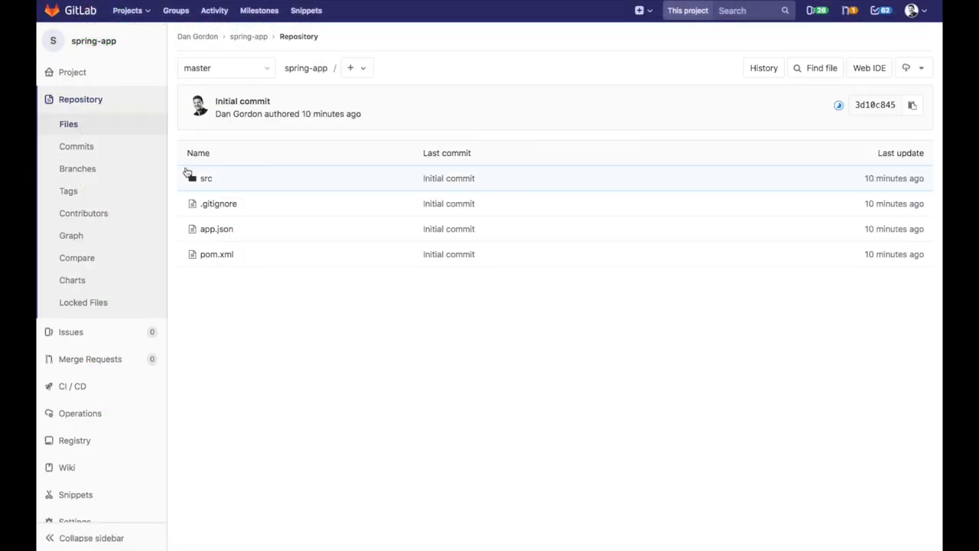
mouse_move(328, 300)
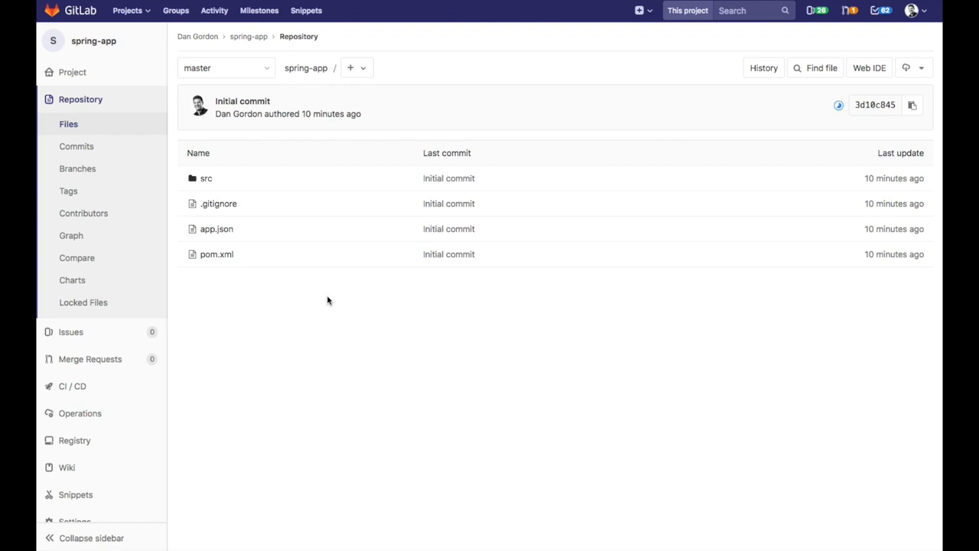
mouse_move(207, 178)
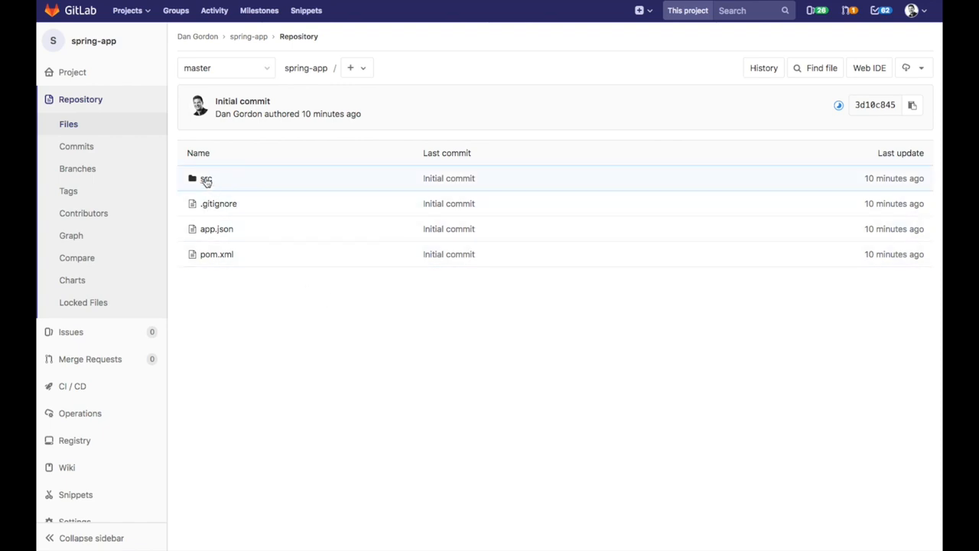
Browse src/main/java/hello in the repository and view HelloController.java
click(205, 178)
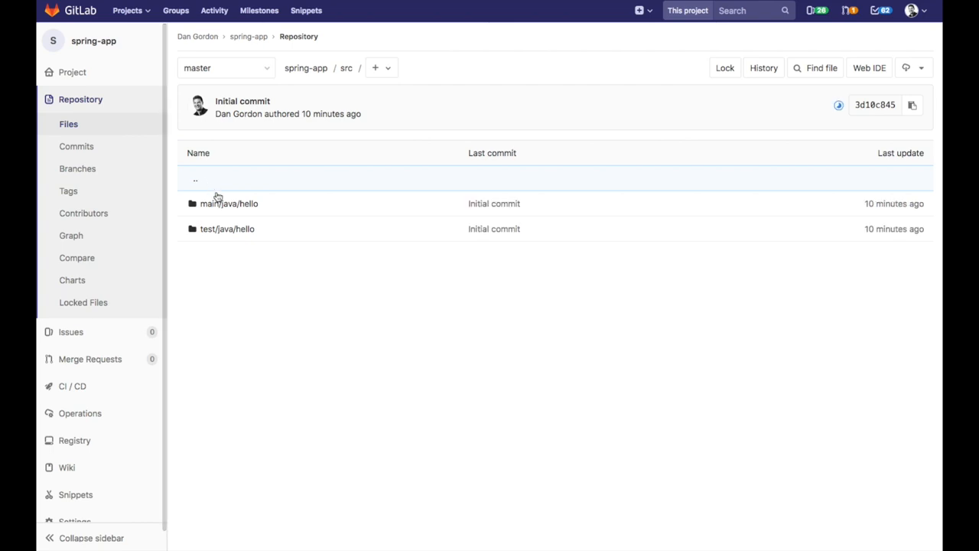
click(230, 202)
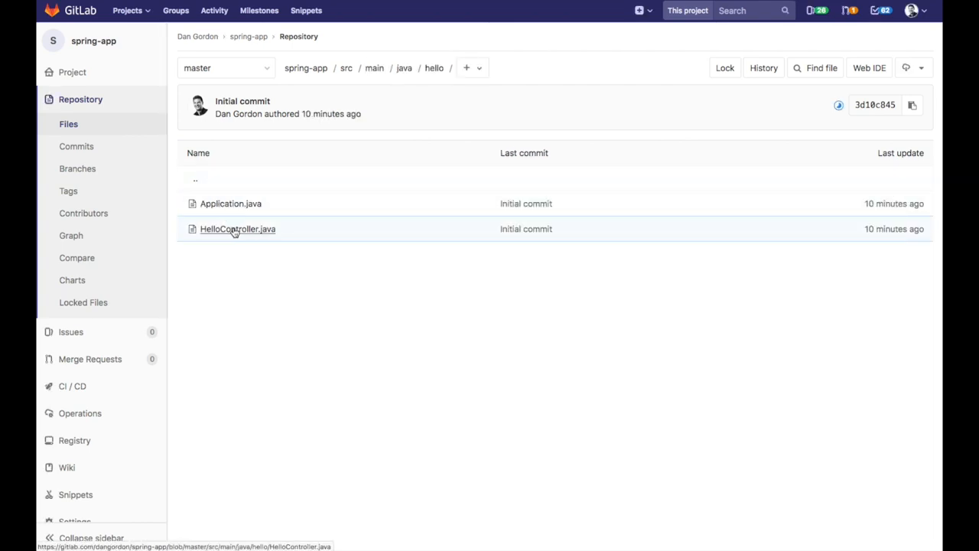
click(237, 230)
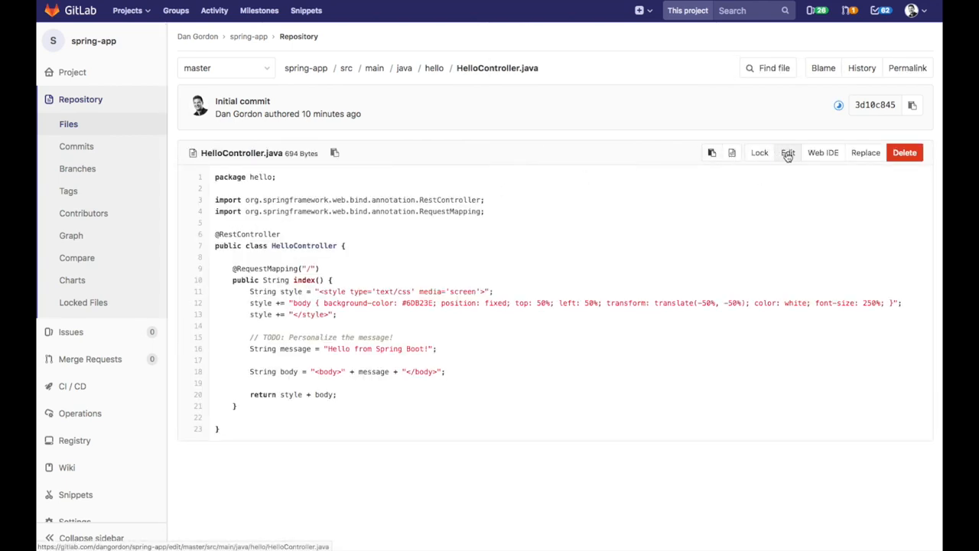
Edit HelloController.java so the greeting reads 'Hello from GitLab!'
click(788, 153)
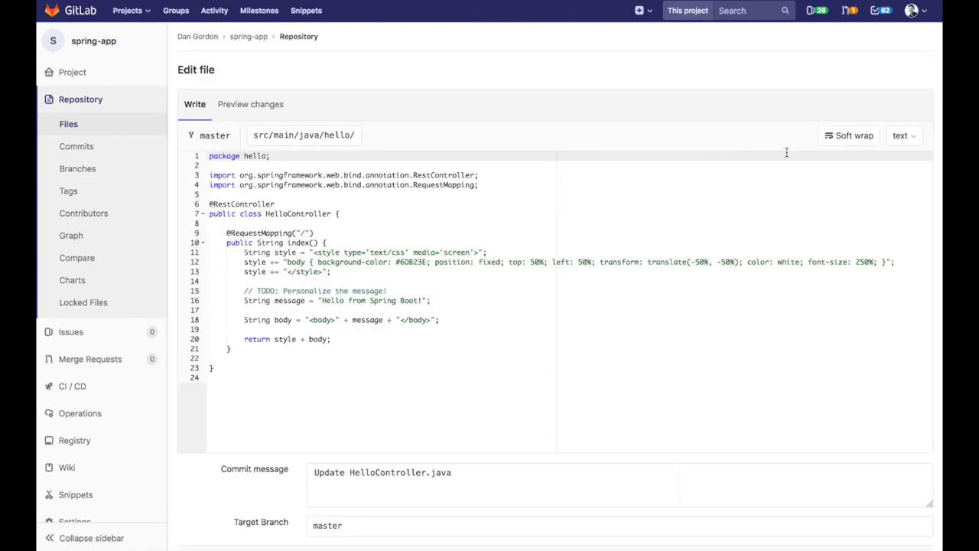
mouse_move(518, 249)
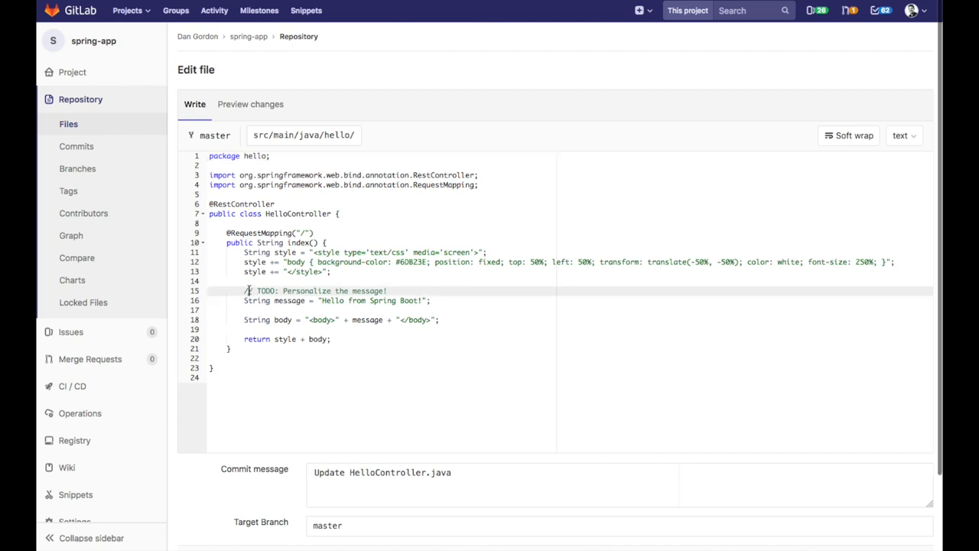
click(315, 290)
text(G)
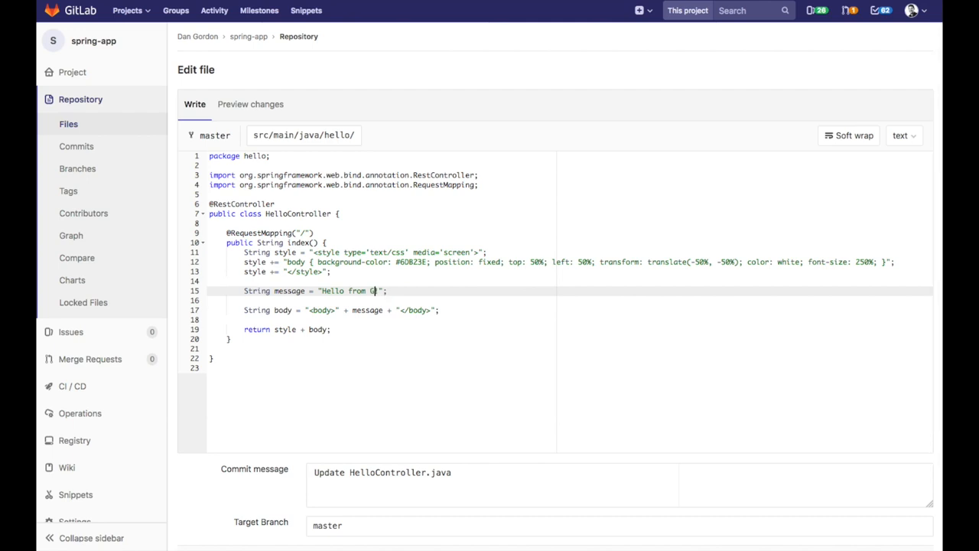
text(itLab!)
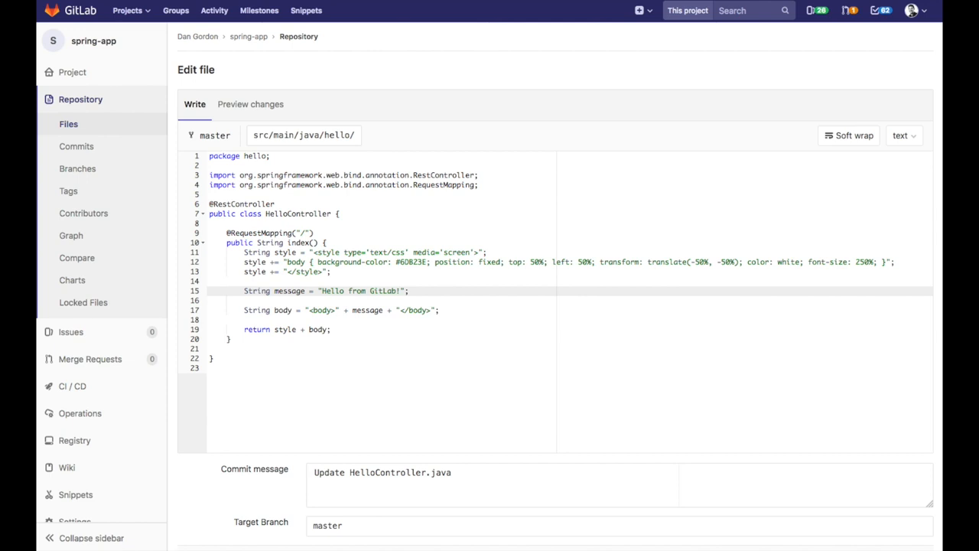
Commit the change to new target branch gitlab-03 with 'Start a new merge request' checked
scroll(down, 3)
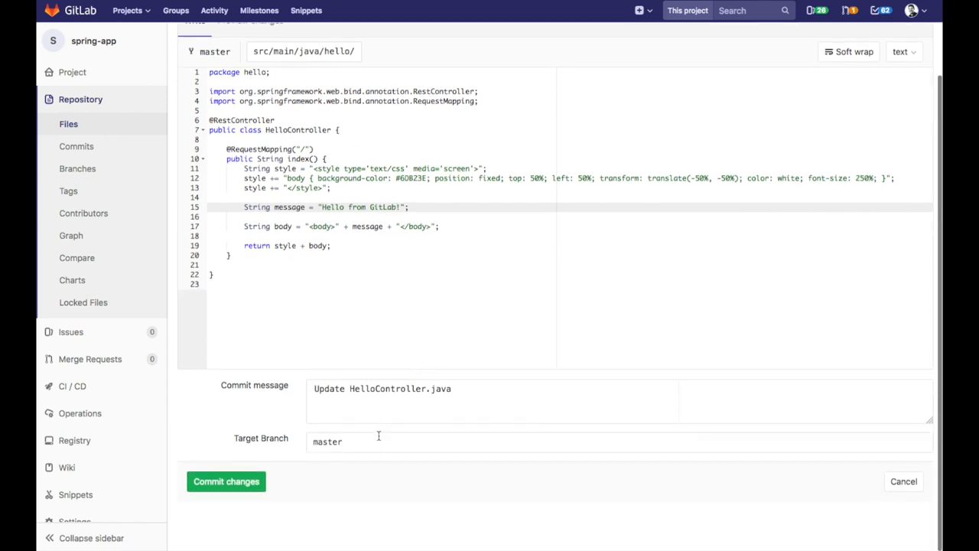
text(gitlab-03)
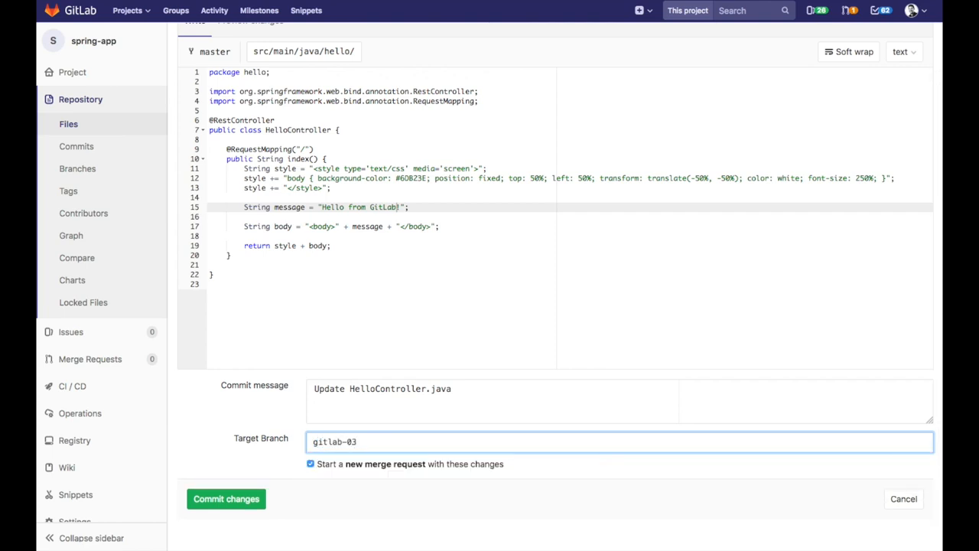
mouse_move(367, 441)
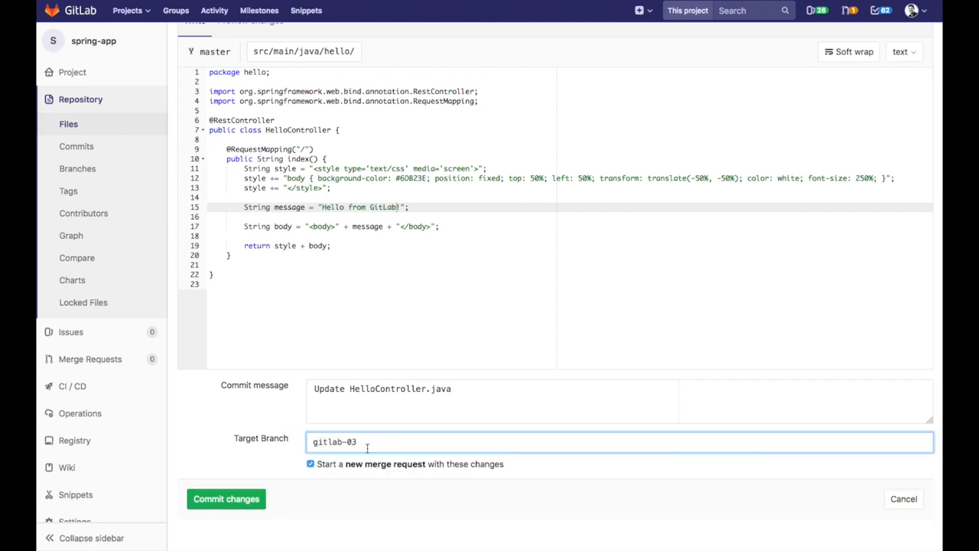
mouse_move(407, 474)
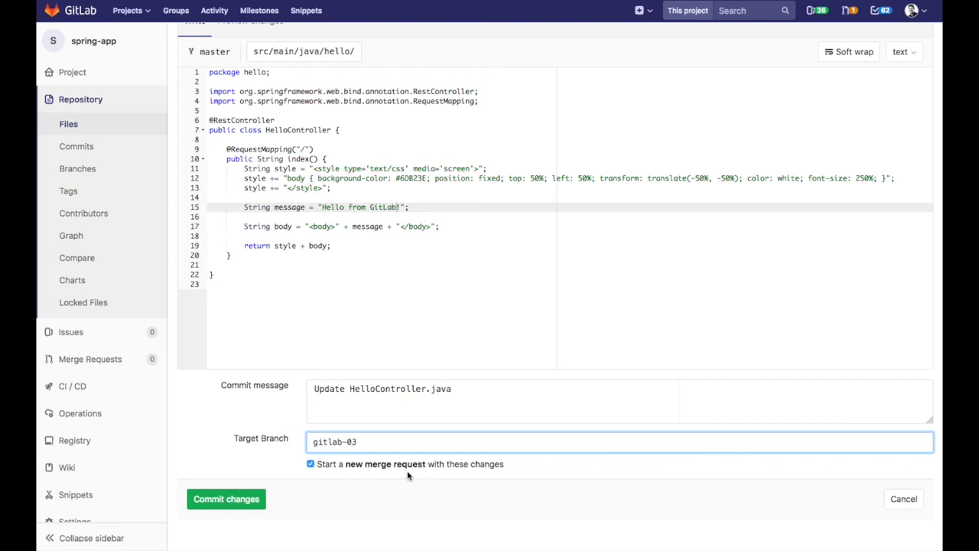
click(226, 499)
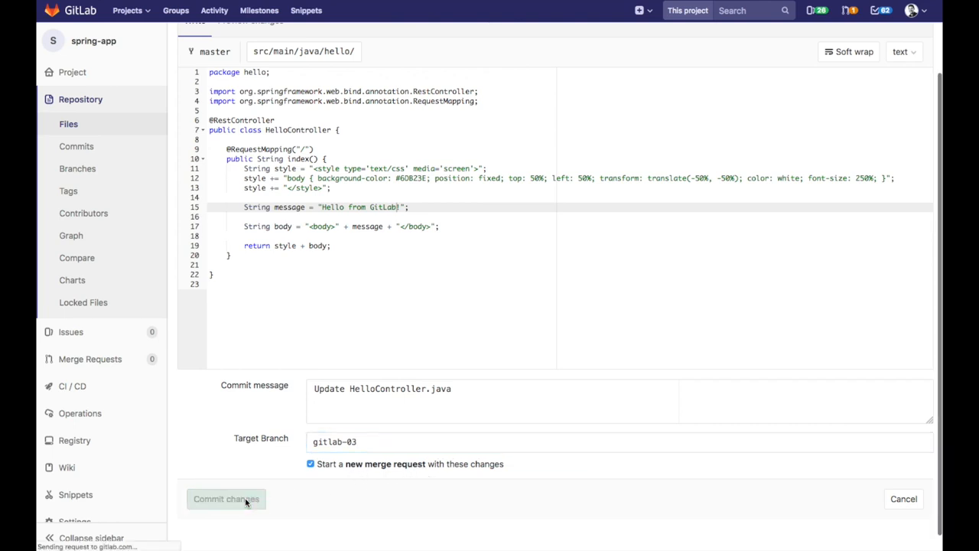
click(226, 498)
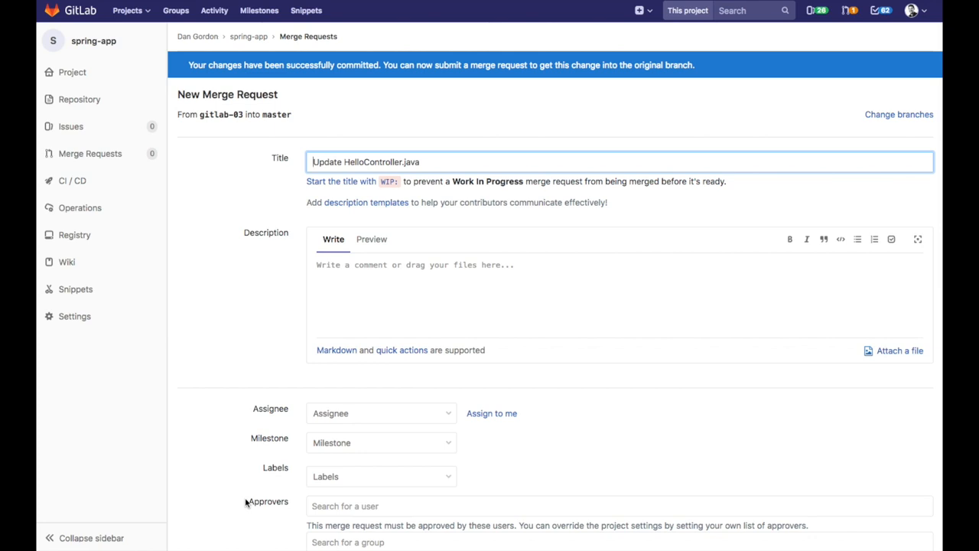
mouse_move(411, 398)
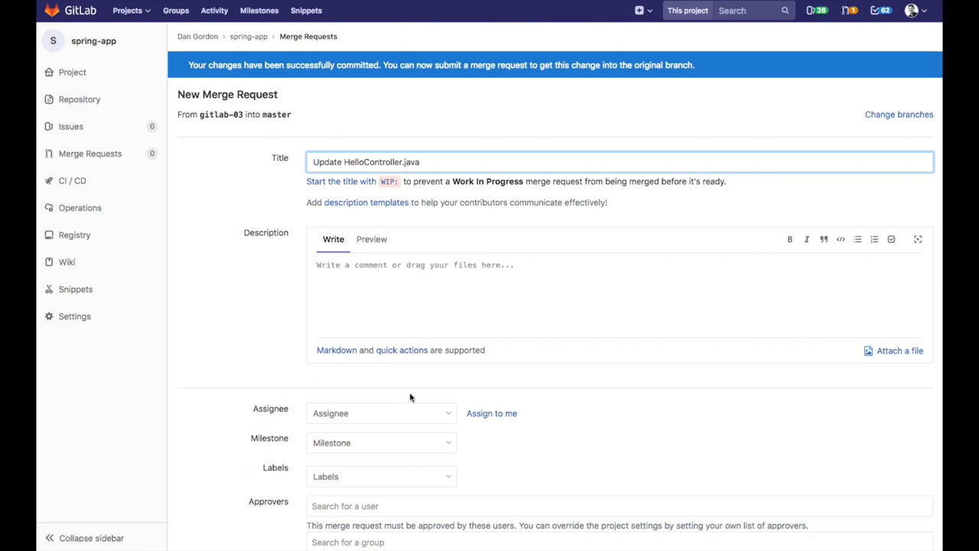
Submit the gitlab-03 into master merge request with 'Remove source branch when accepted' checked
scroll(down, 3)
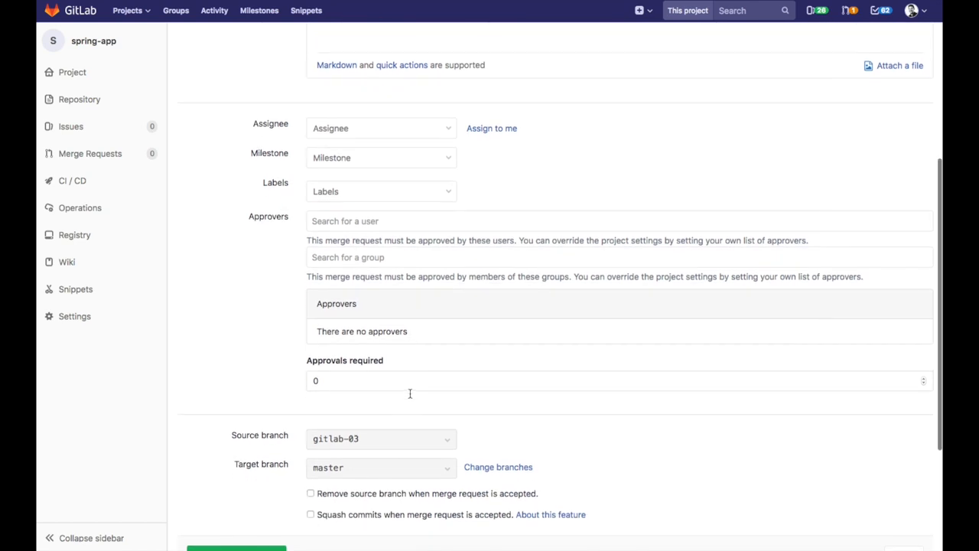
scroll(down, 3)
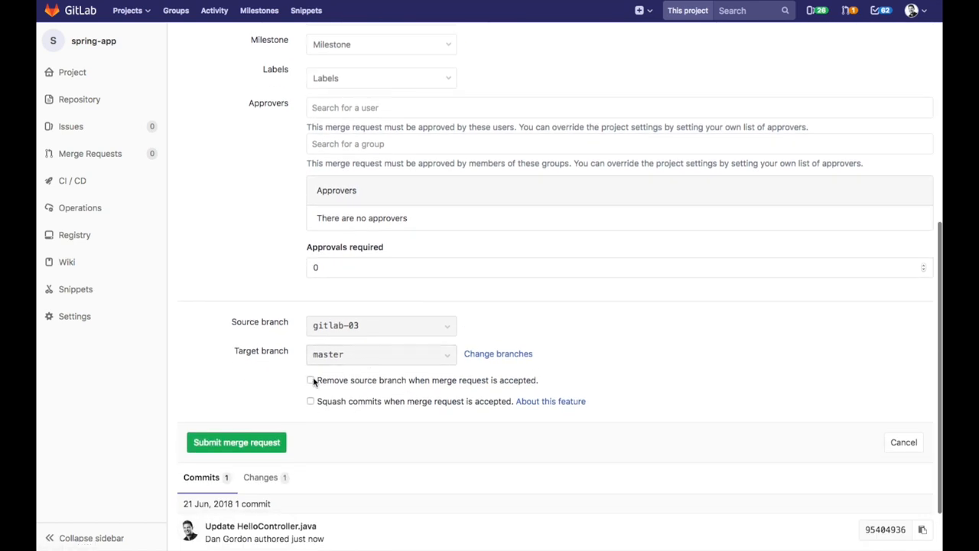
click(311, 379)
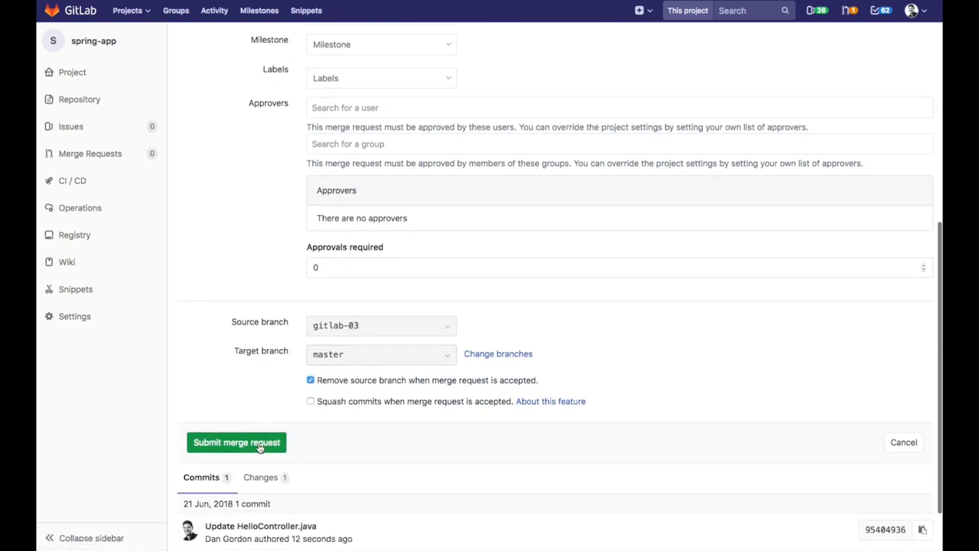
click(236, 442)
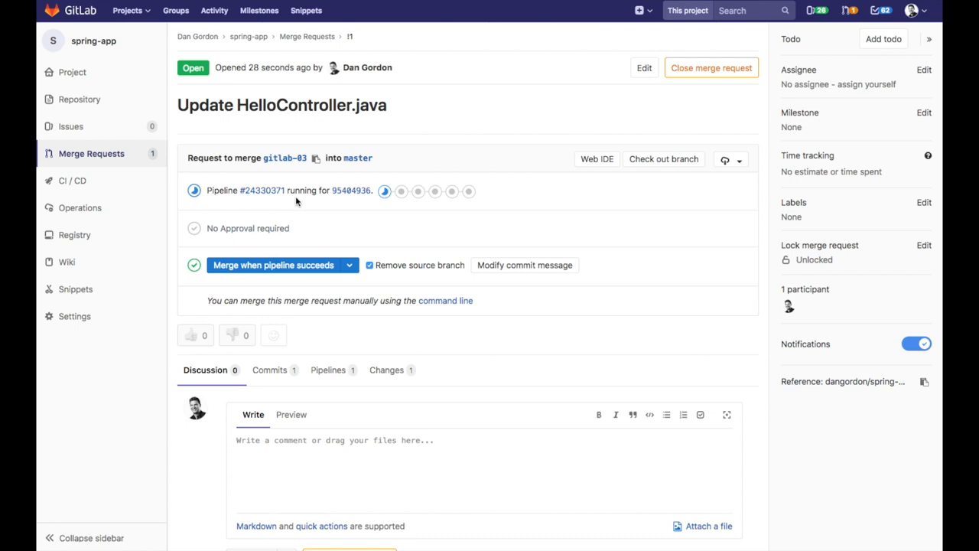
mouse_move(190, 208)
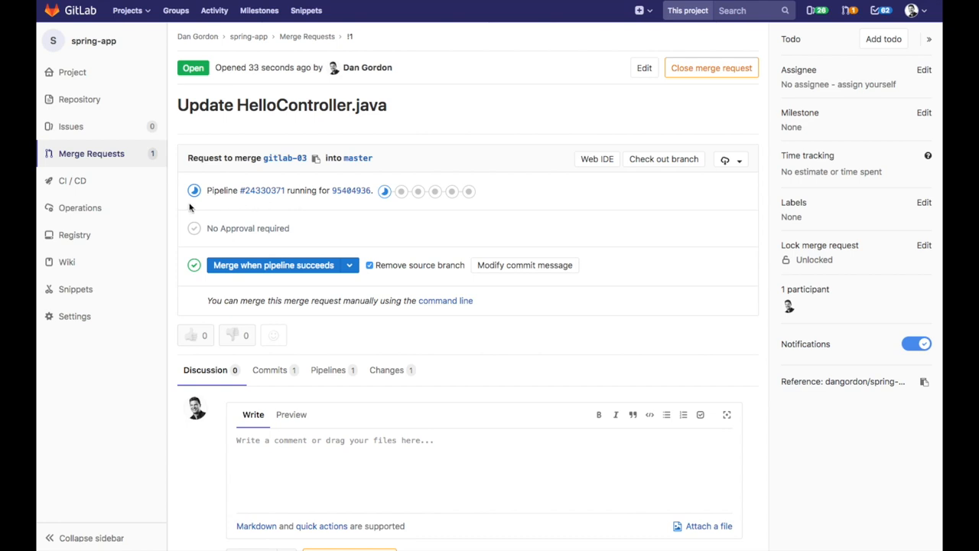
mouse_move(196, 197)
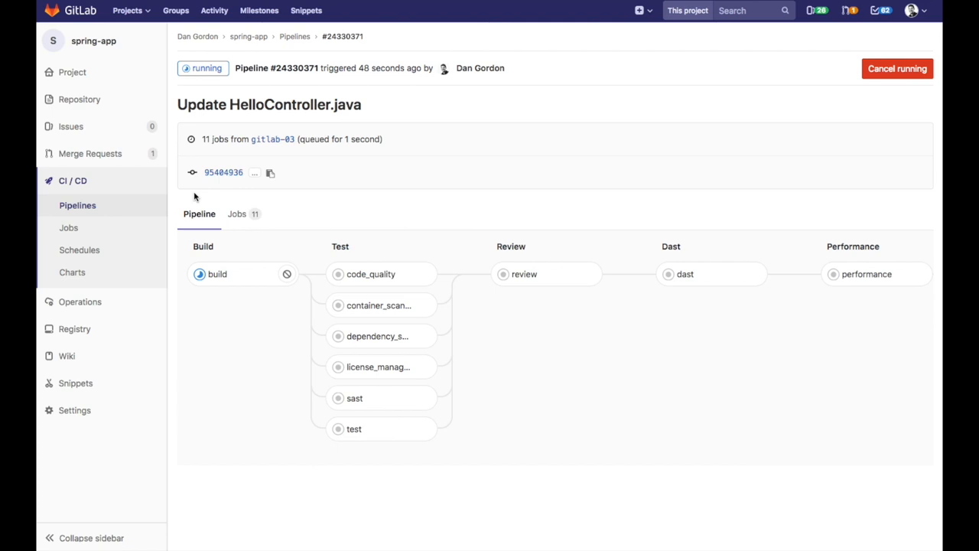
mouse_move(217, 274)
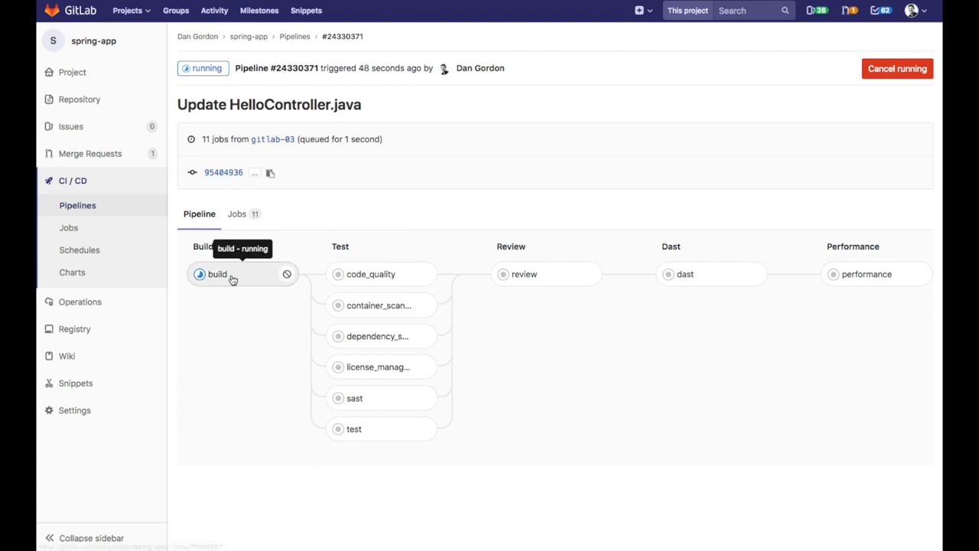
Follow the build job's log, then return to the pipeline graph to watch the test stage run
click(218, 274)
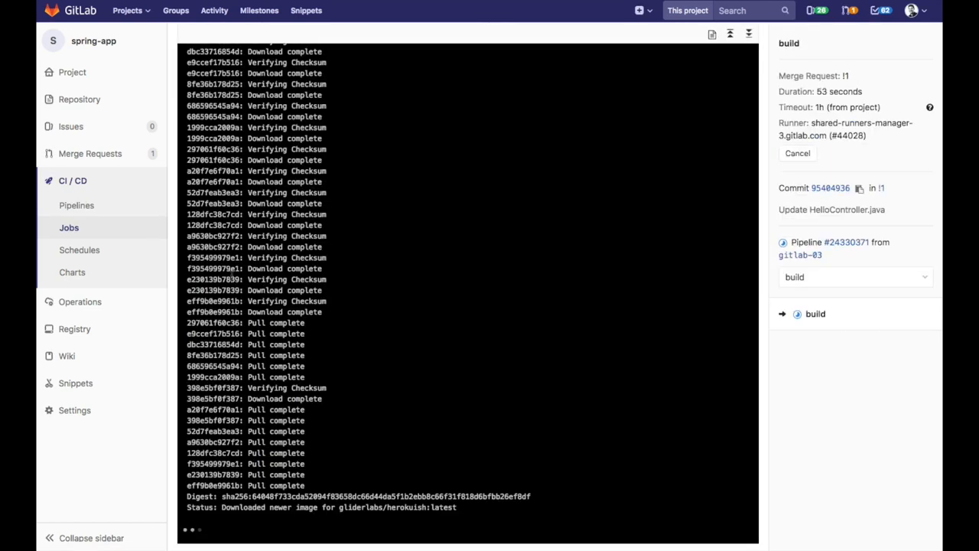
scroll(down, 3)
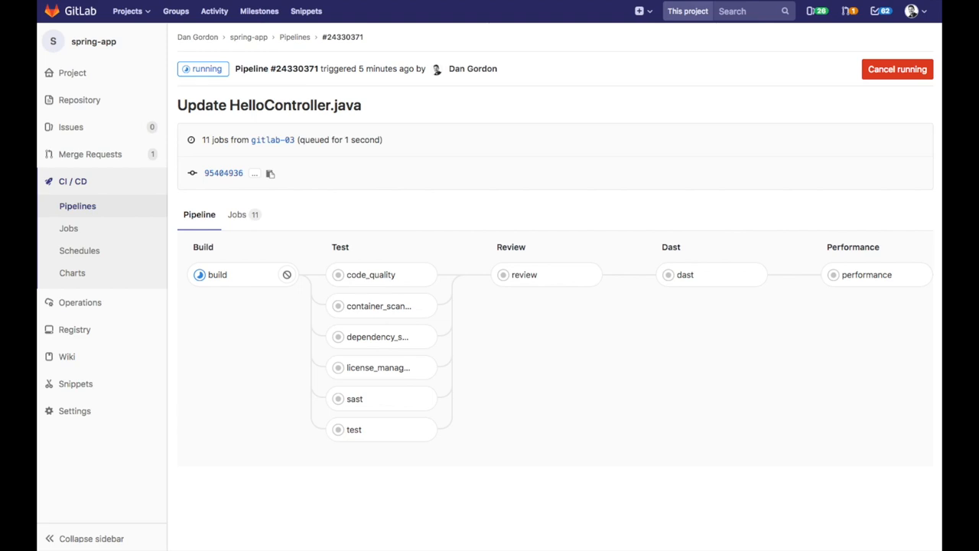
click(79, 99)
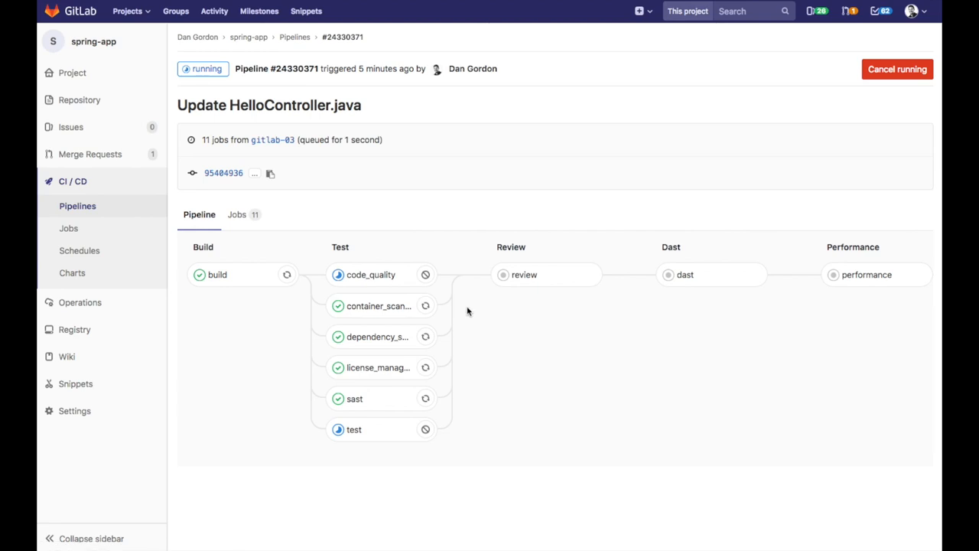
mouse_move(458, 316)
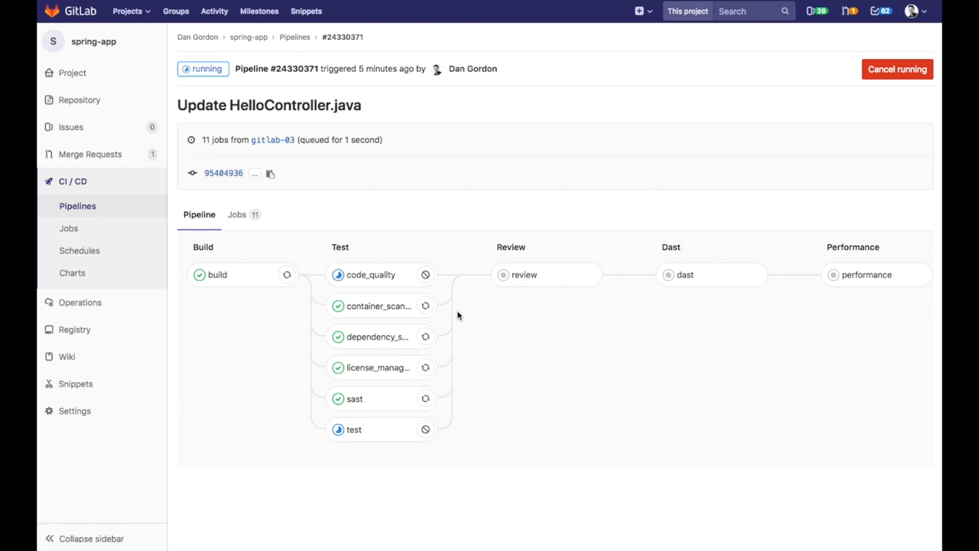
mouse_move(447, 340)
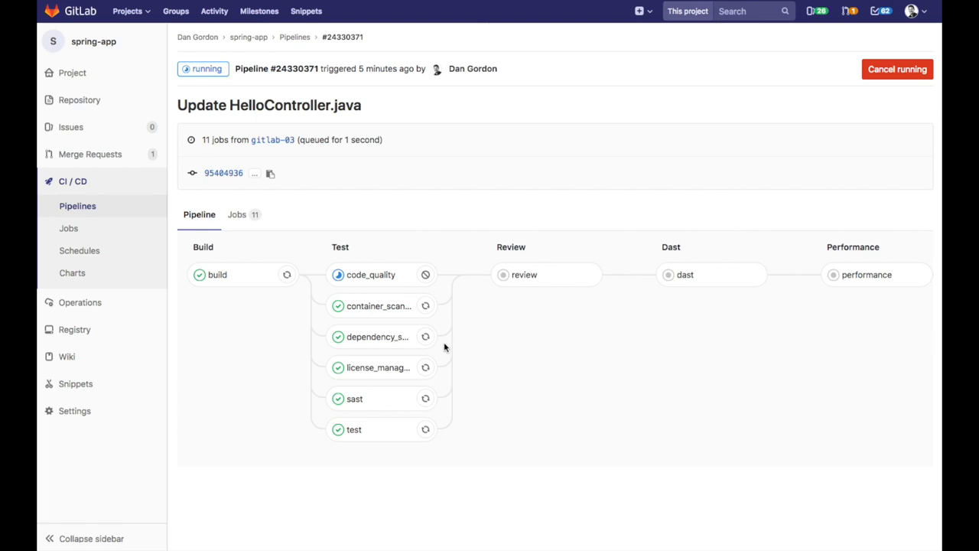
mouse_move(438, 374)
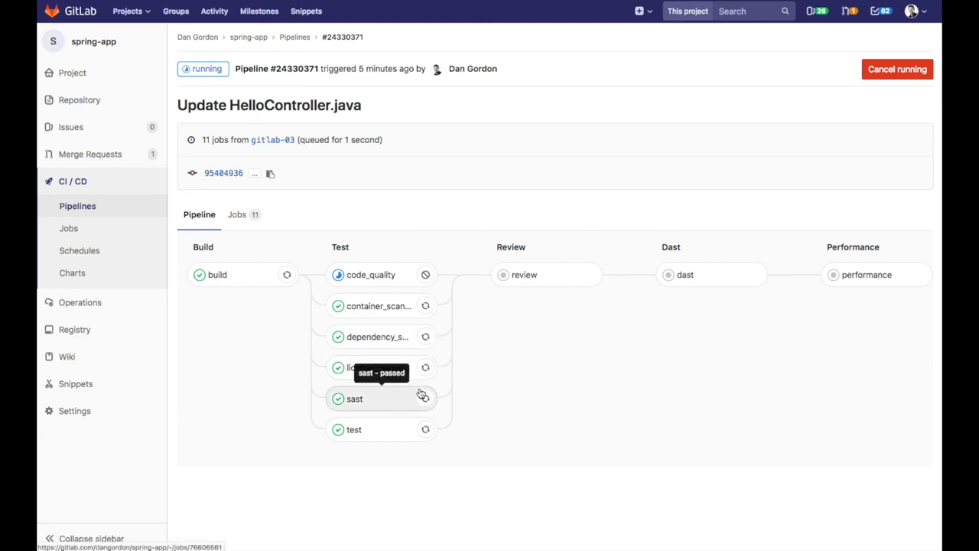
mouse_move(425, 429)
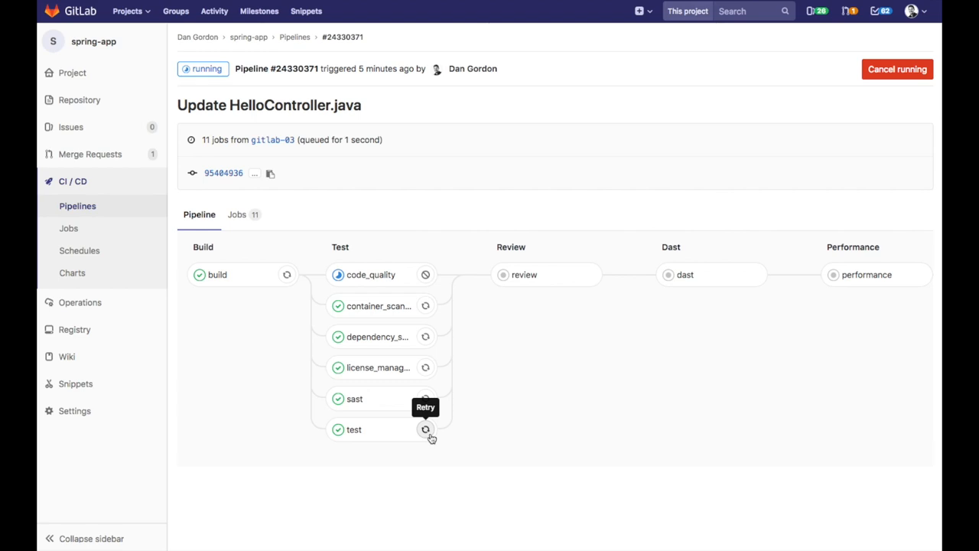
mouse_move(453, 447)
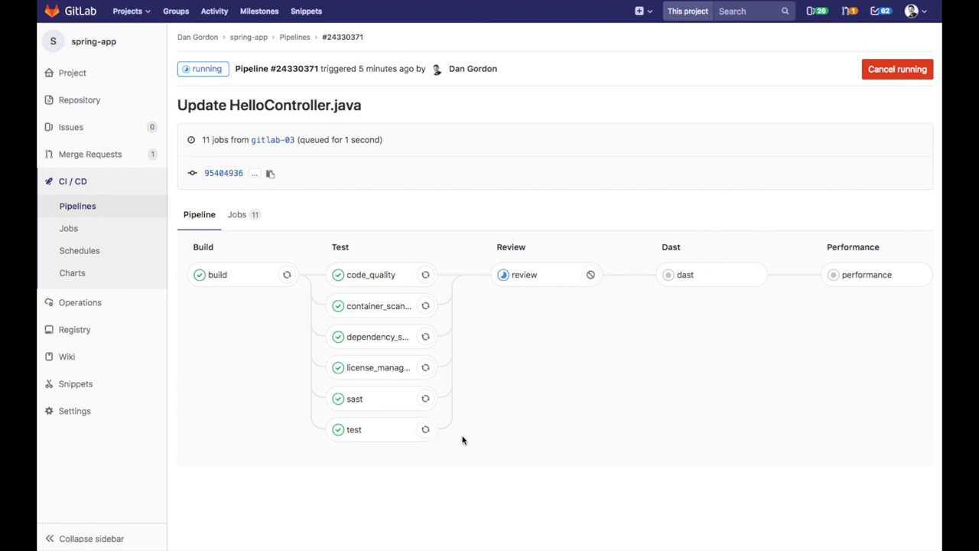
mouse_move(534, 296)
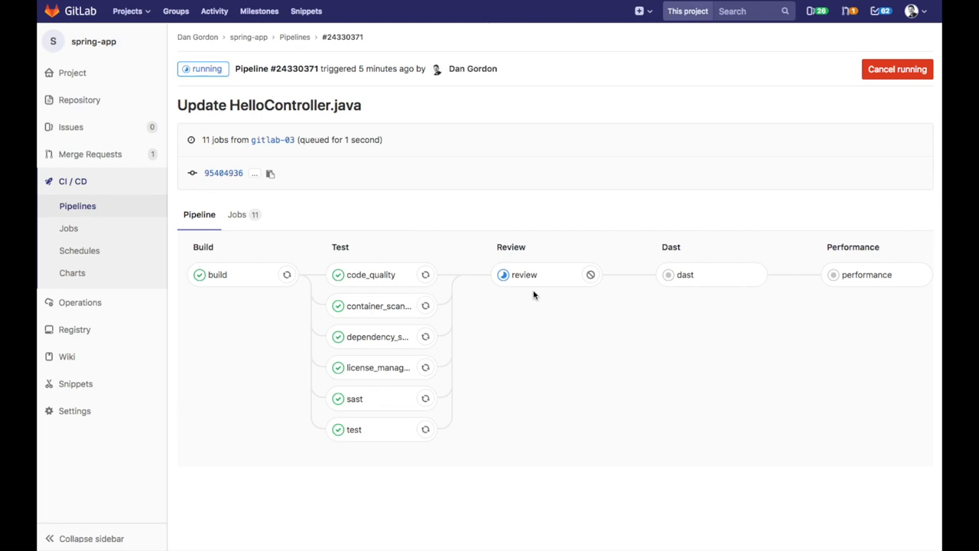
Follow the review job's log as it deploys the review/gitlab-03 app for the merge request
click(523, 275)
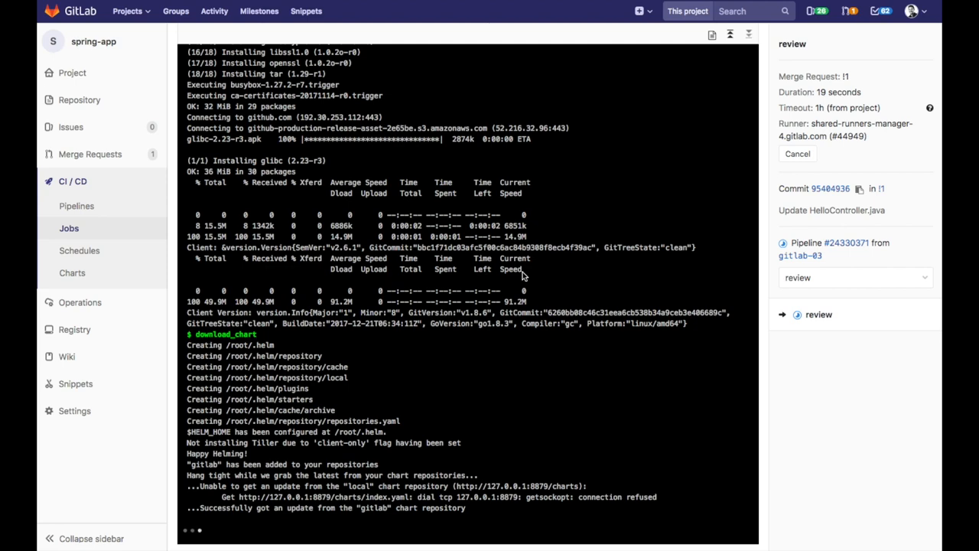
scroll(up, 3)
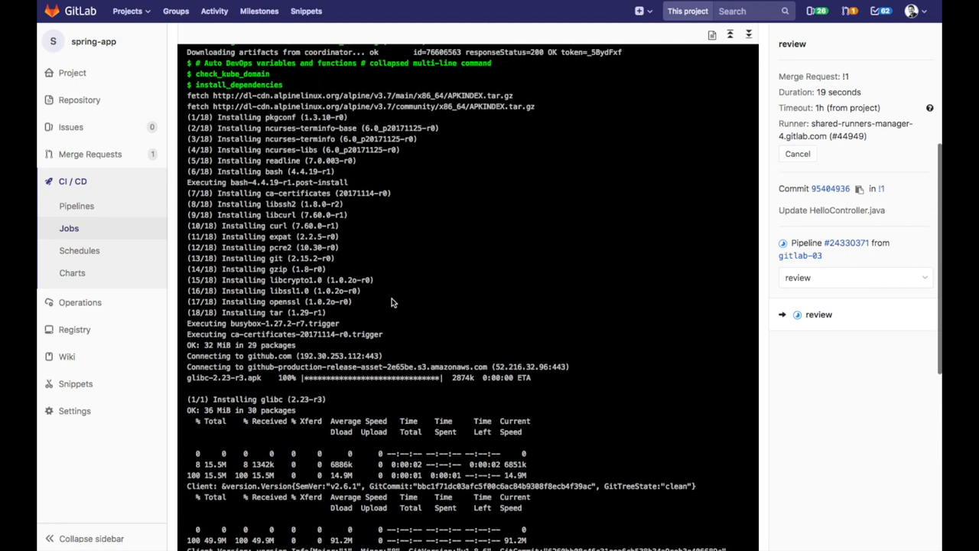
scroll(up, 3)
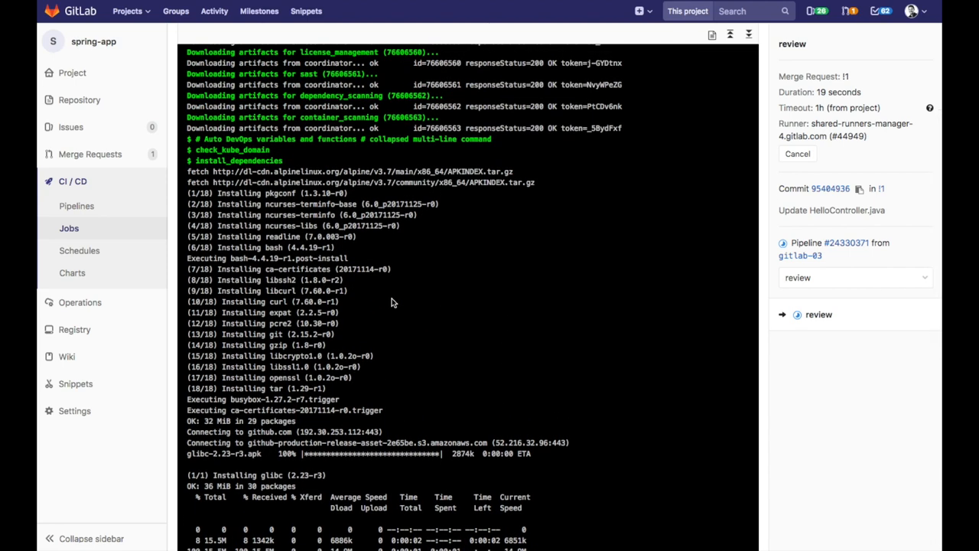
scroll(down, 3)
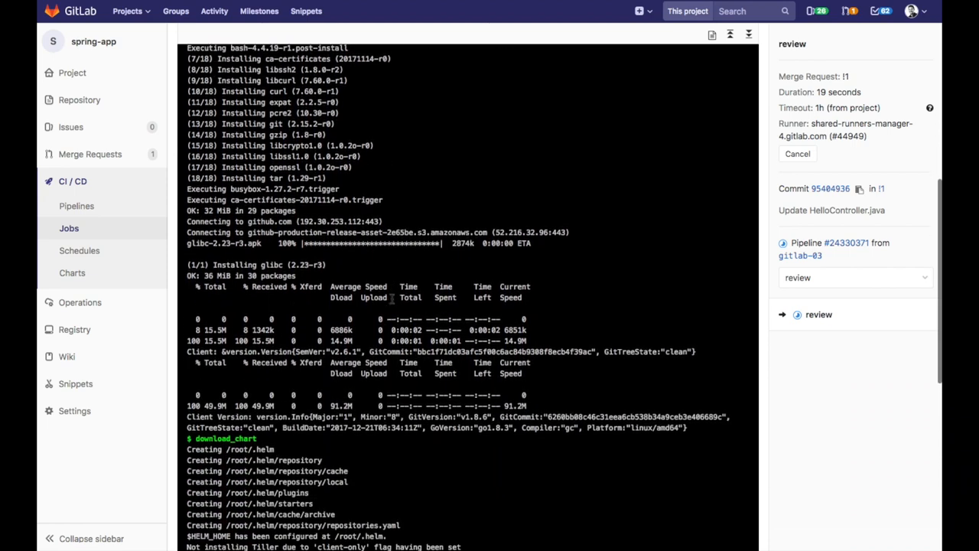
scroll(down, 3)
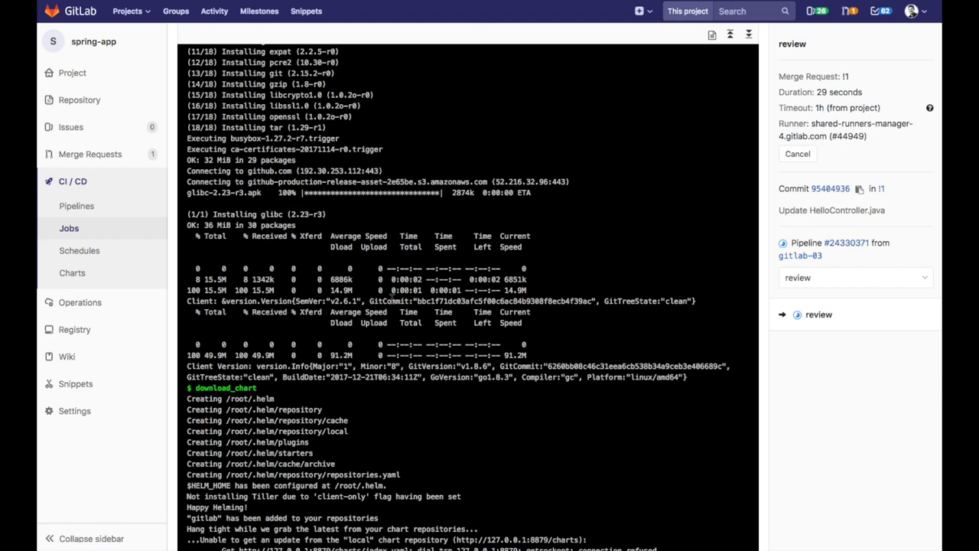
scroll(down, 3)
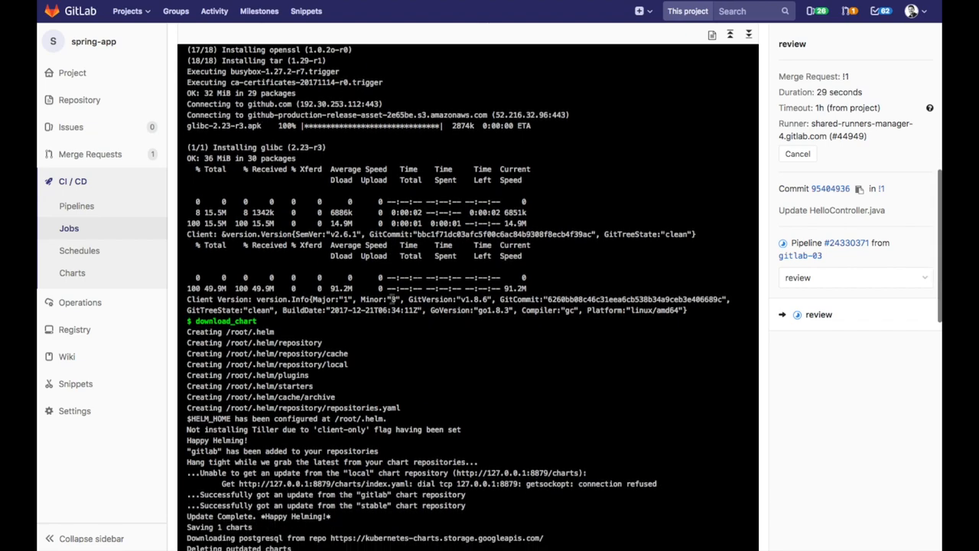
scroll(down, 3)
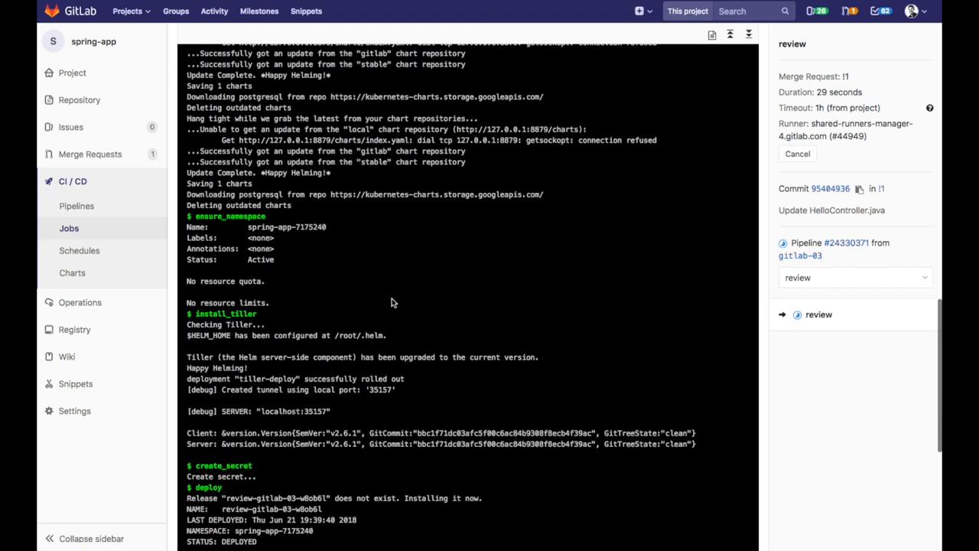
scroll(down, 3)
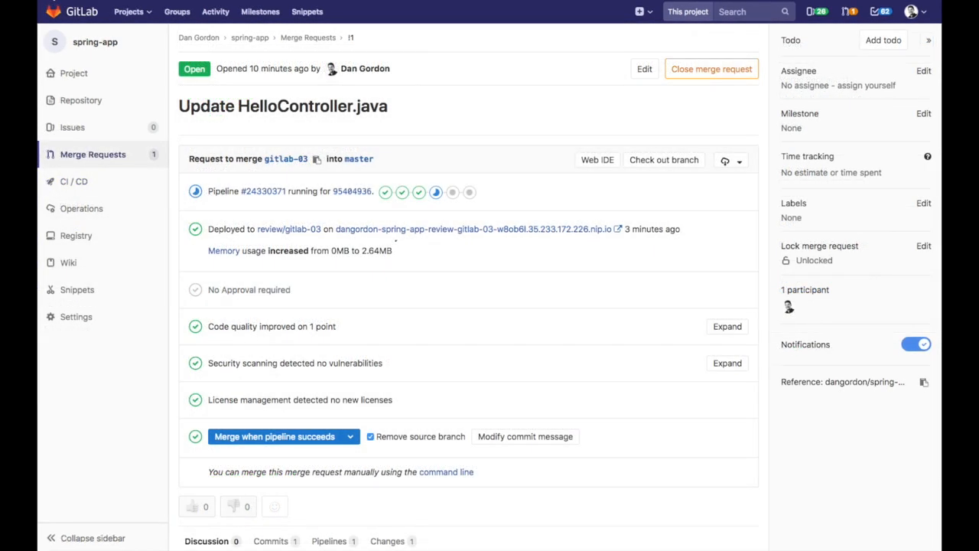
Expand the merge request's code quality report showing the fixed TODO
click(74, 180)
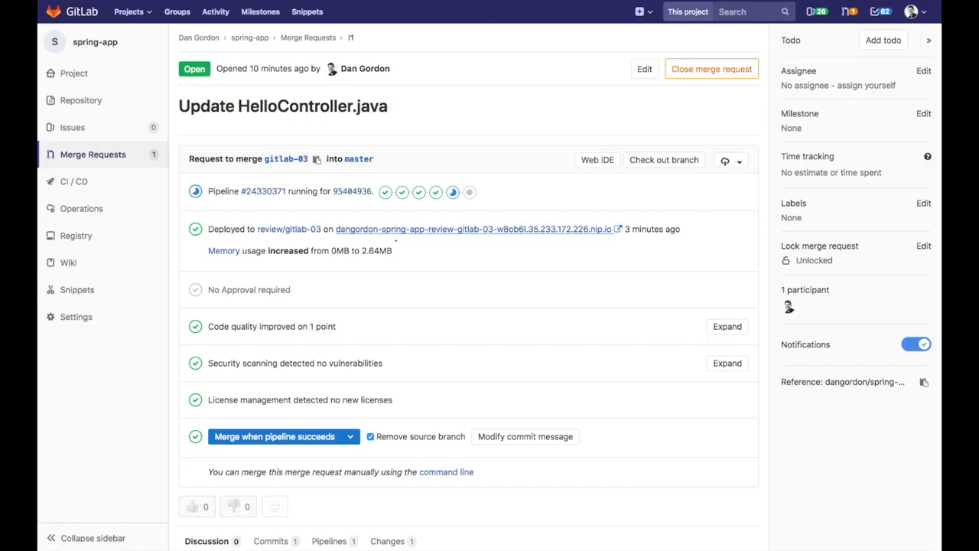
mouse_move(424, 248)
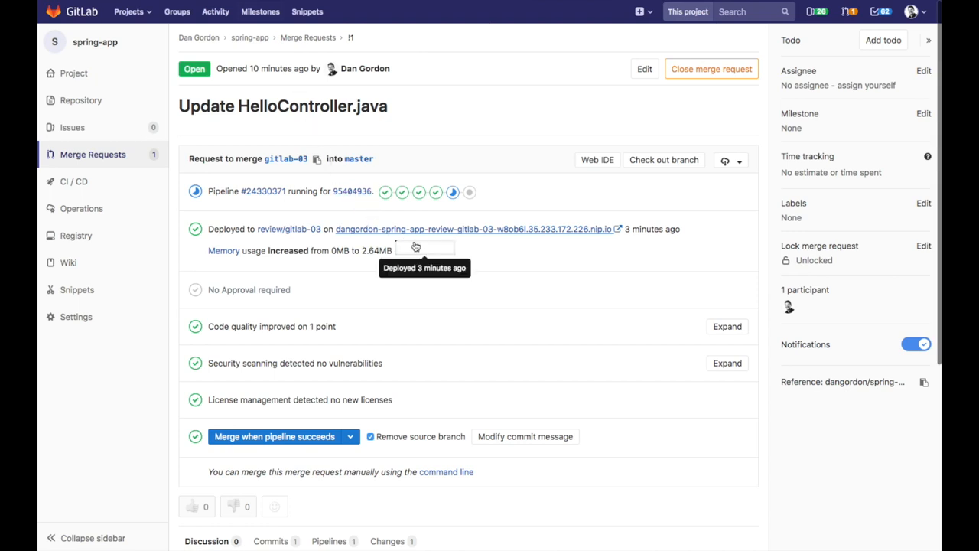
mouse_move(534, 263)
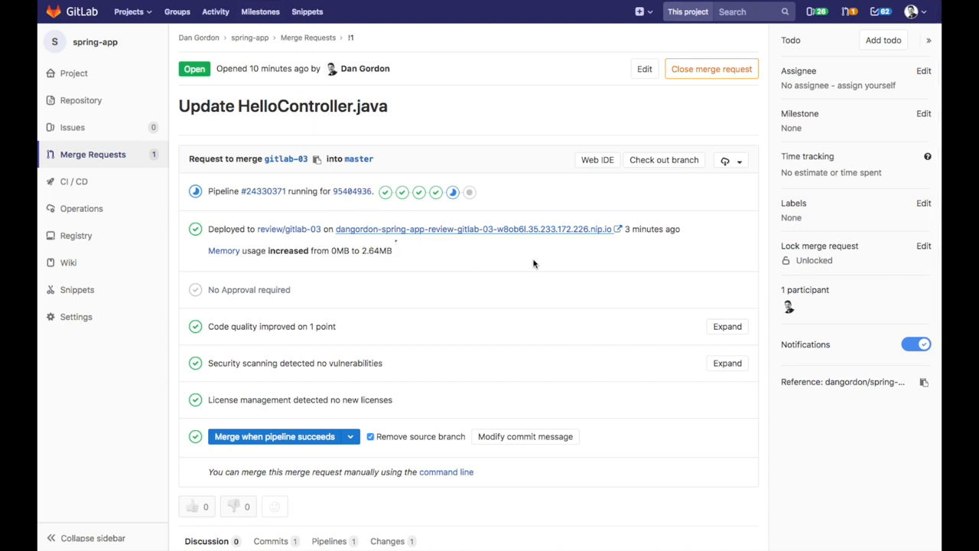
mouse_move(382, 330)
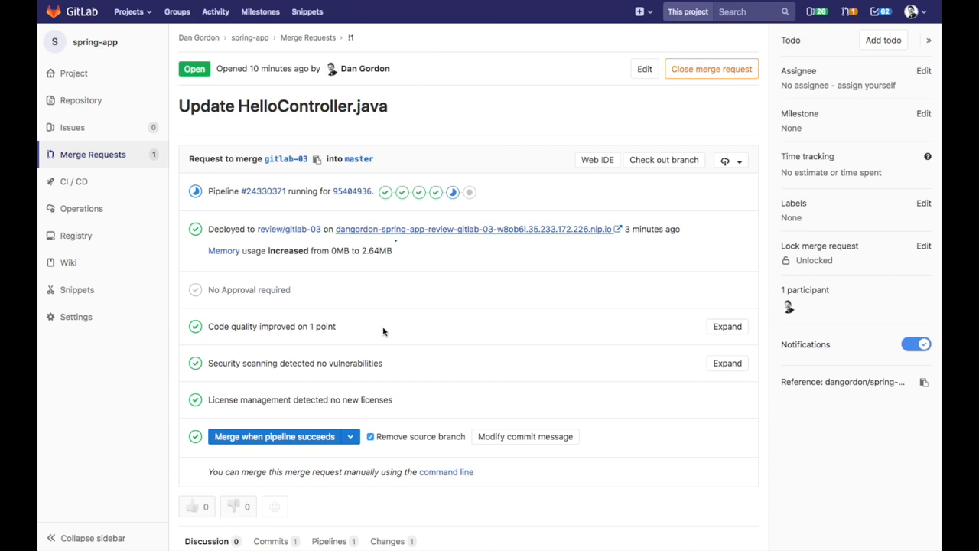
mouse_move(404, 332)
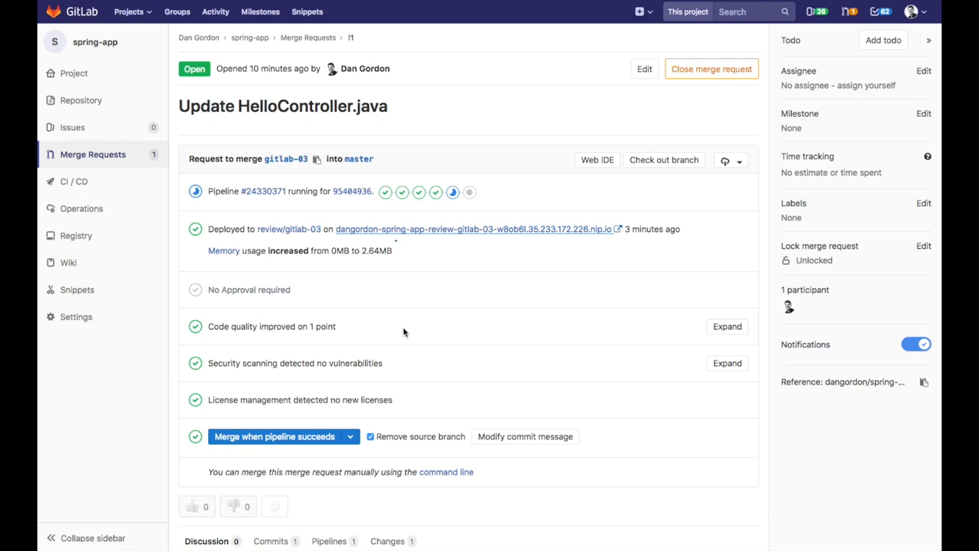
mouse_move(727, 328)
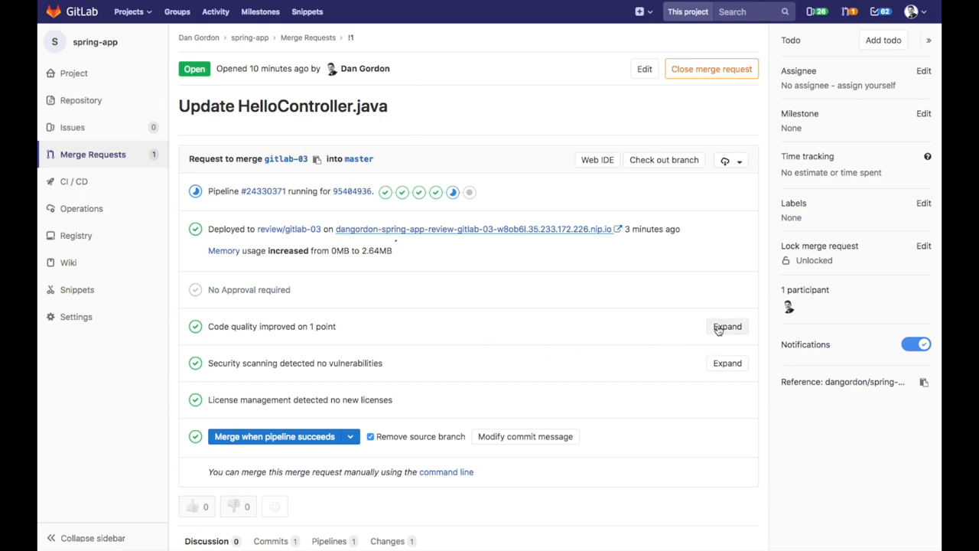
click(725, 326)
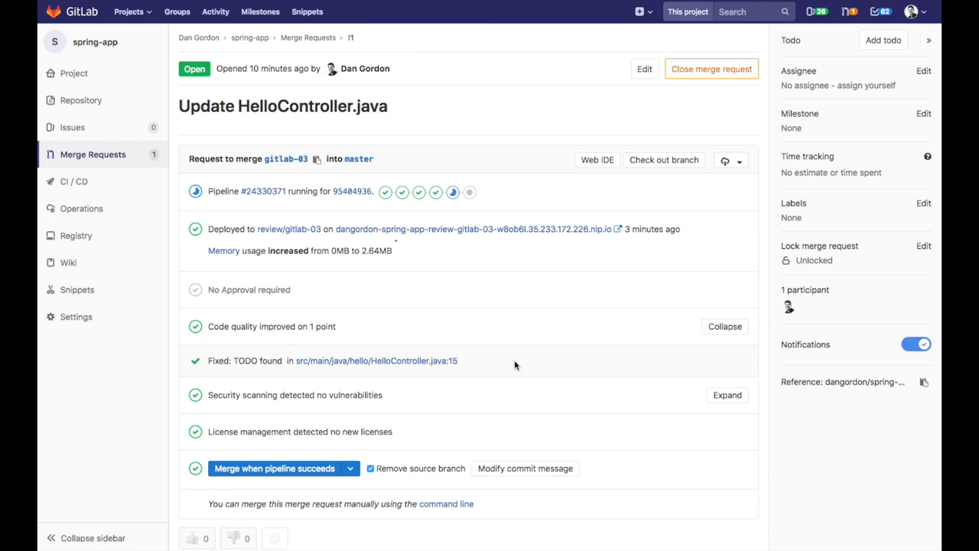
mouse_move(511, 398)
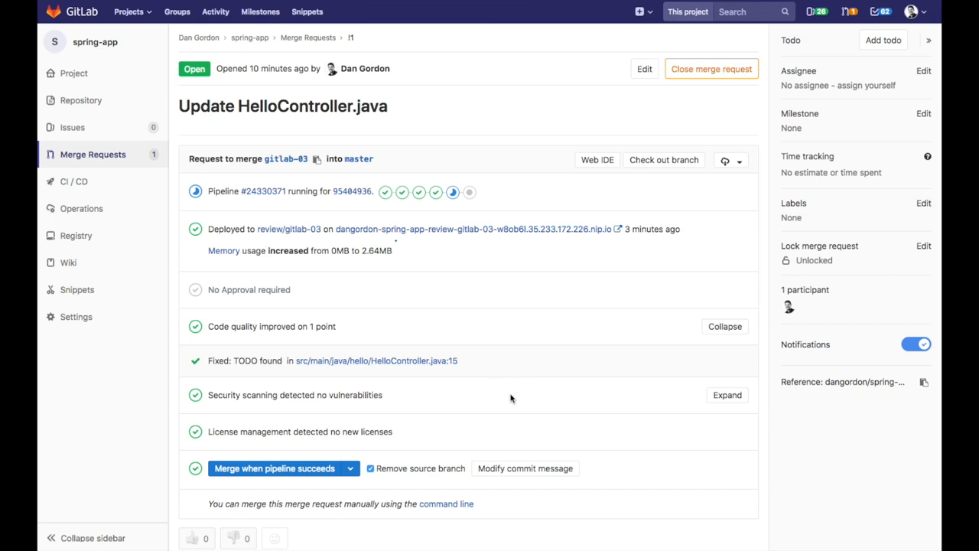
scroll(down, 3)
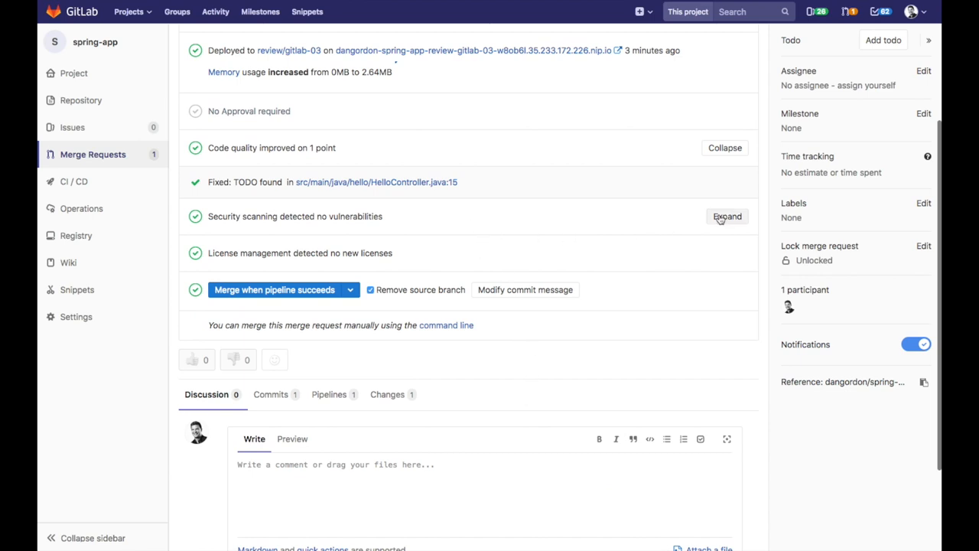
Expand the security scanning breakdown showing no vulnerabilities
click(727, 218)
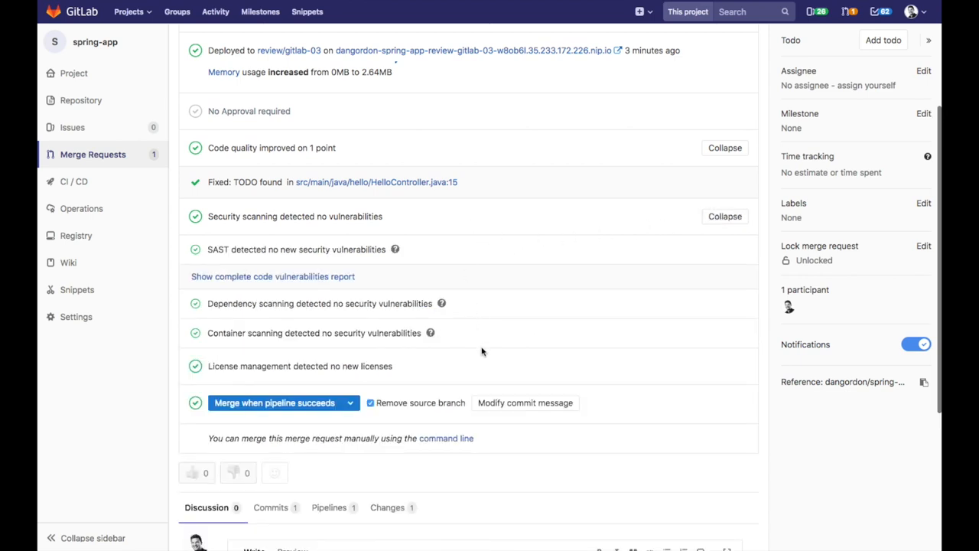
scroll(down, 3)
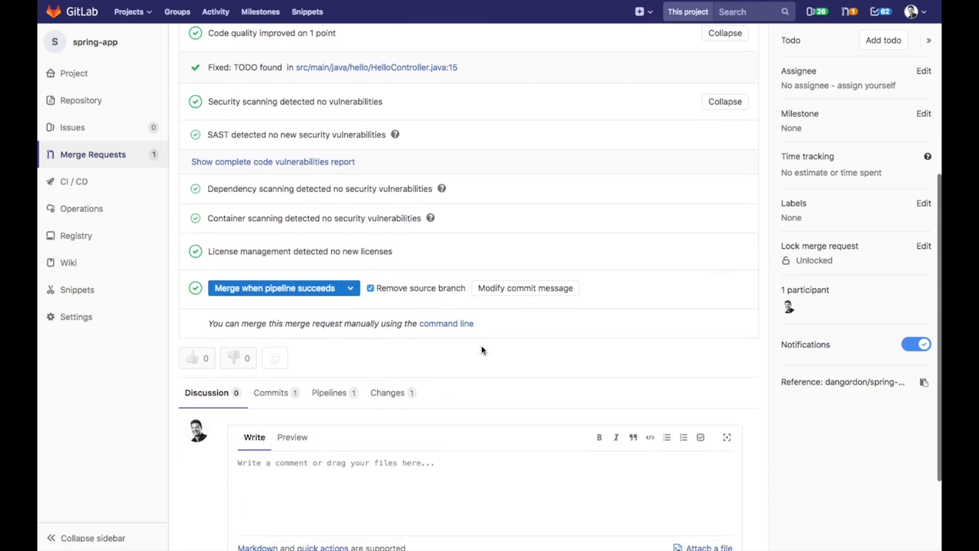
mouse_move(441, 188)
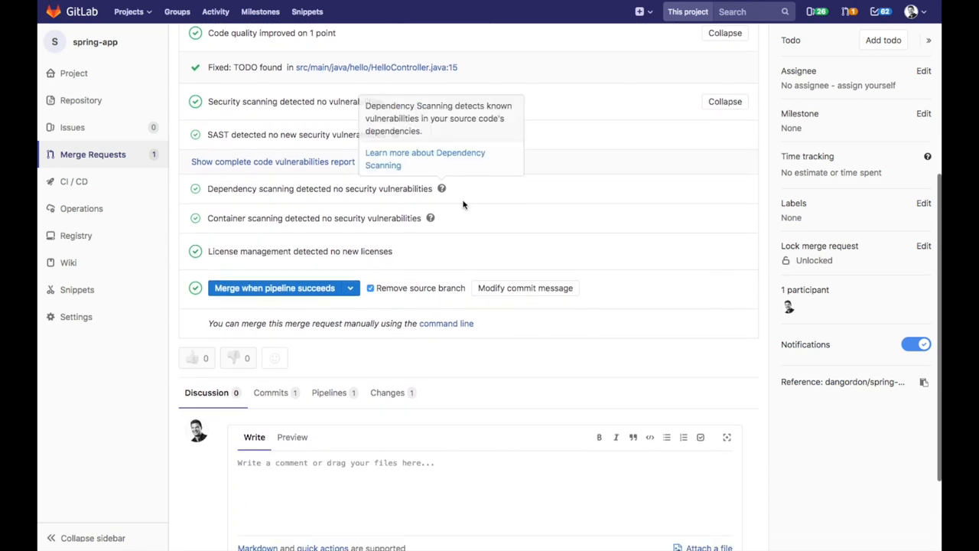
mouse_move(425, 254)
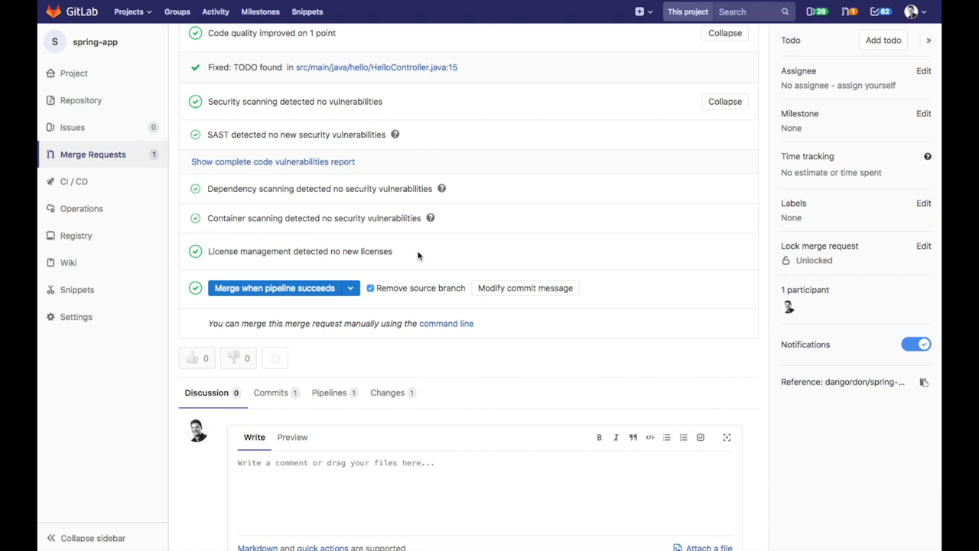
mouse_move(431, 257)
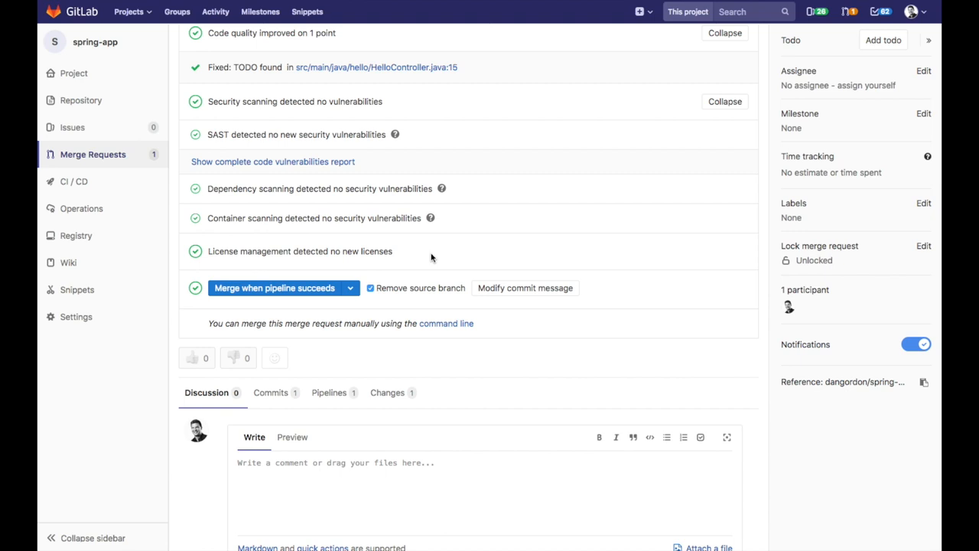
mouse_move(337, 285)
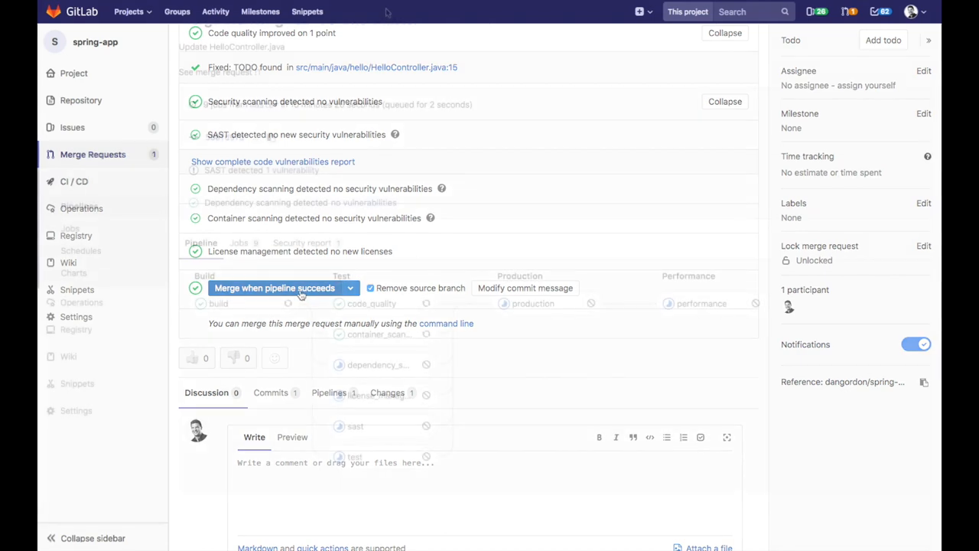
View production in Environments, its live app and deploy board with one instance 100% complete
click(73, 181)
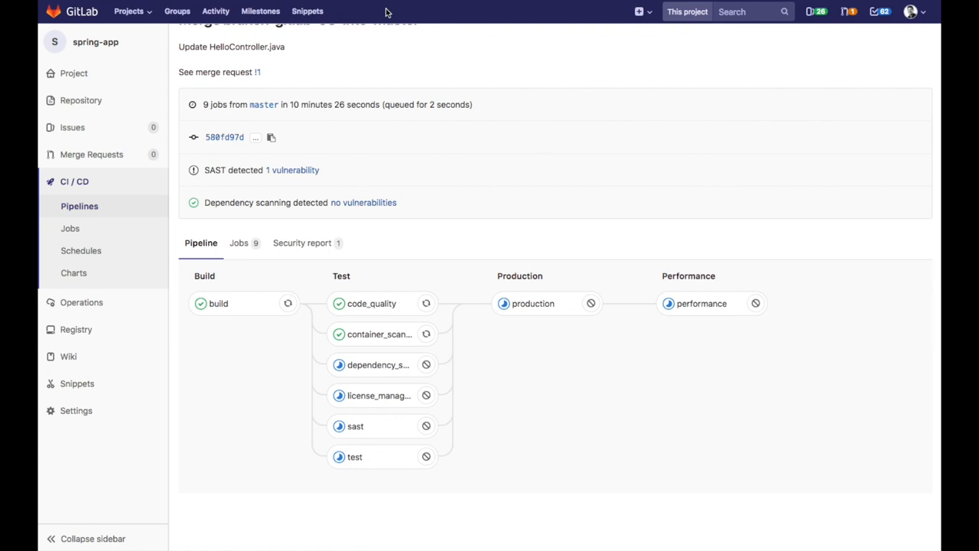
mouse_move(390, 95)
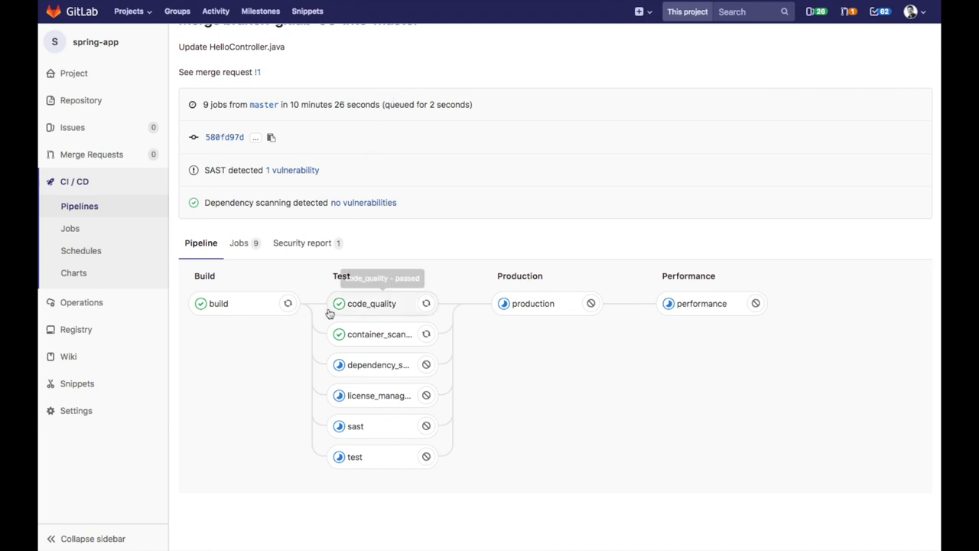
mouse_move(567, 339)
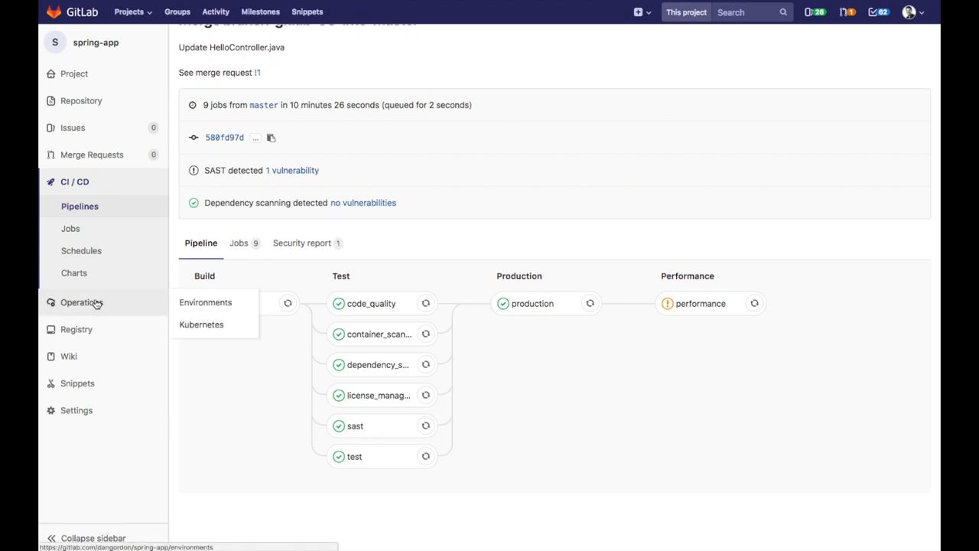
click(205, 303)
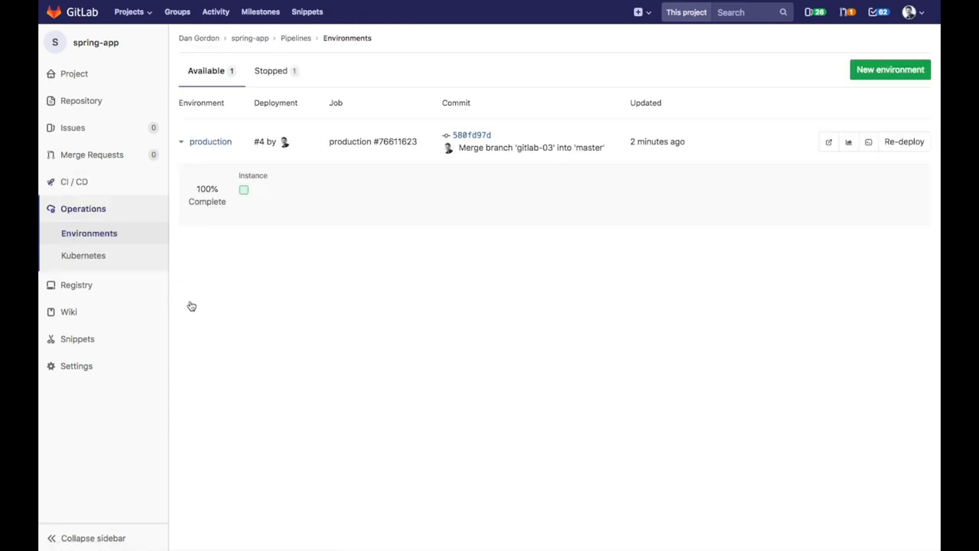
click(180, 141)
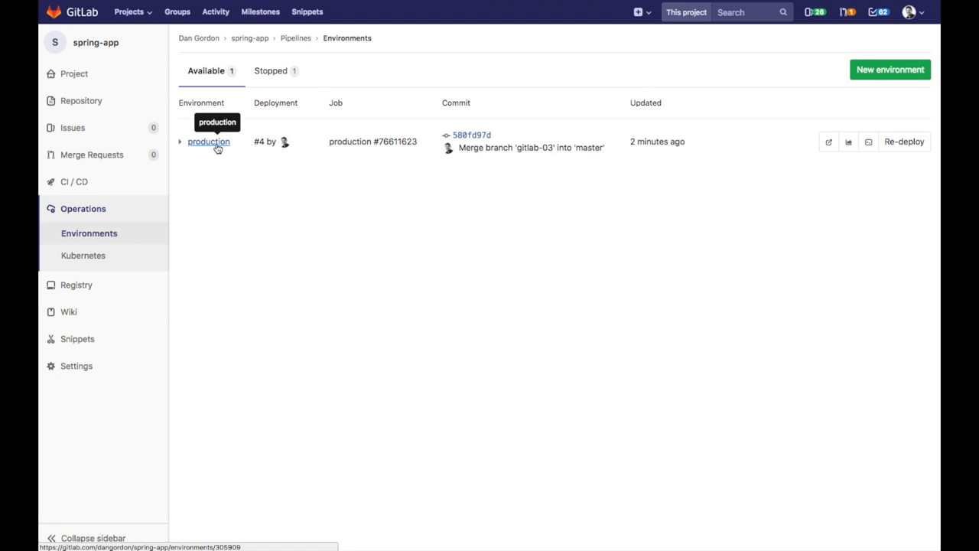
mouse_move(297, 159)
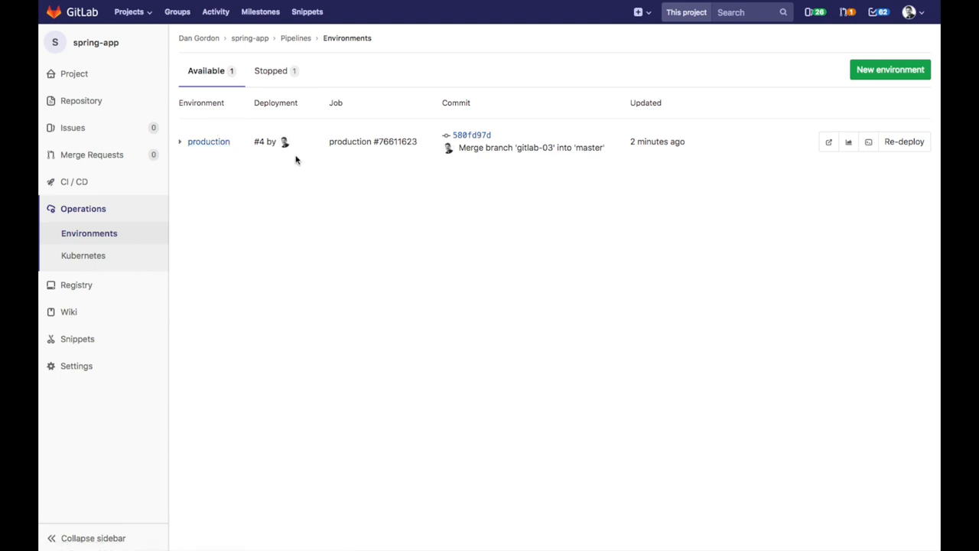
mouse_move(829, 141)
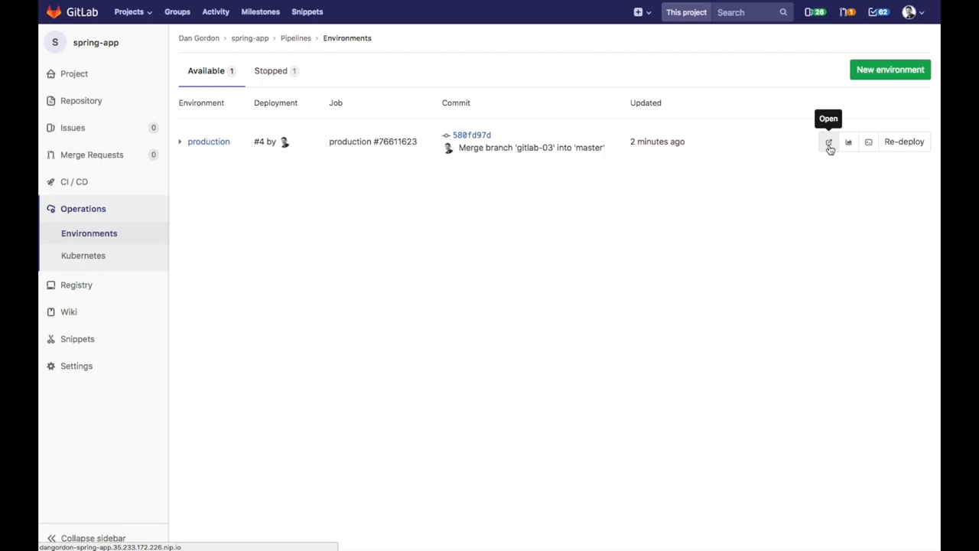
click(830, 140)
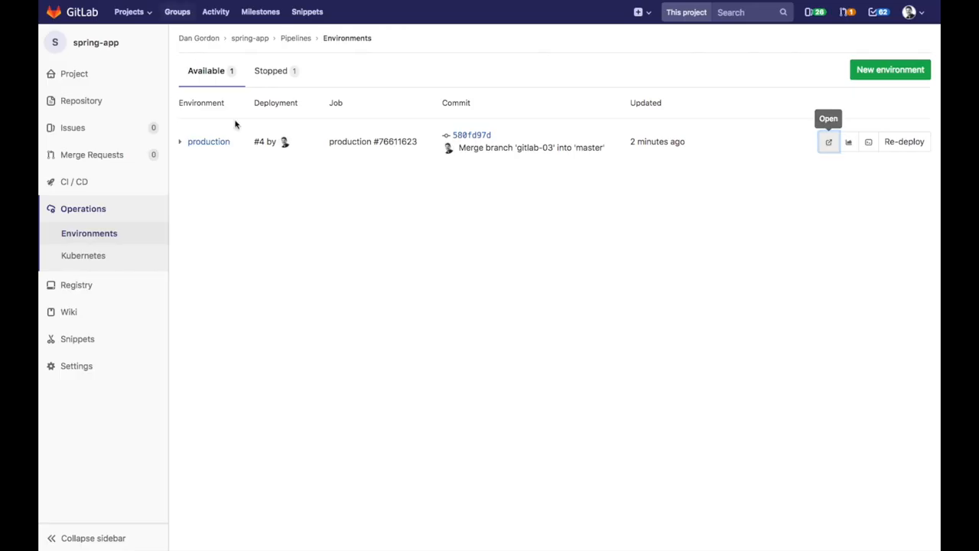
mouse_move(182, 150)
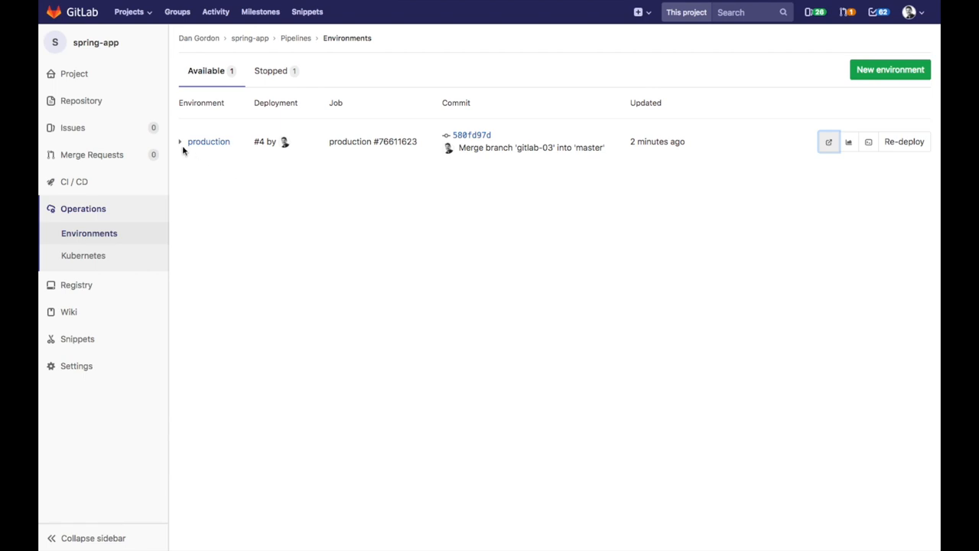
click(180, 141)
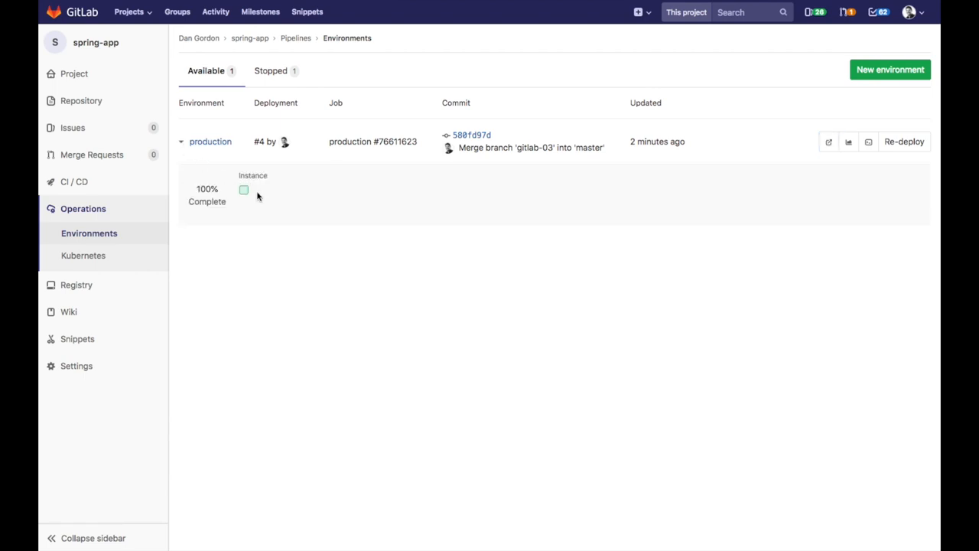
mouse_move(266, 202)
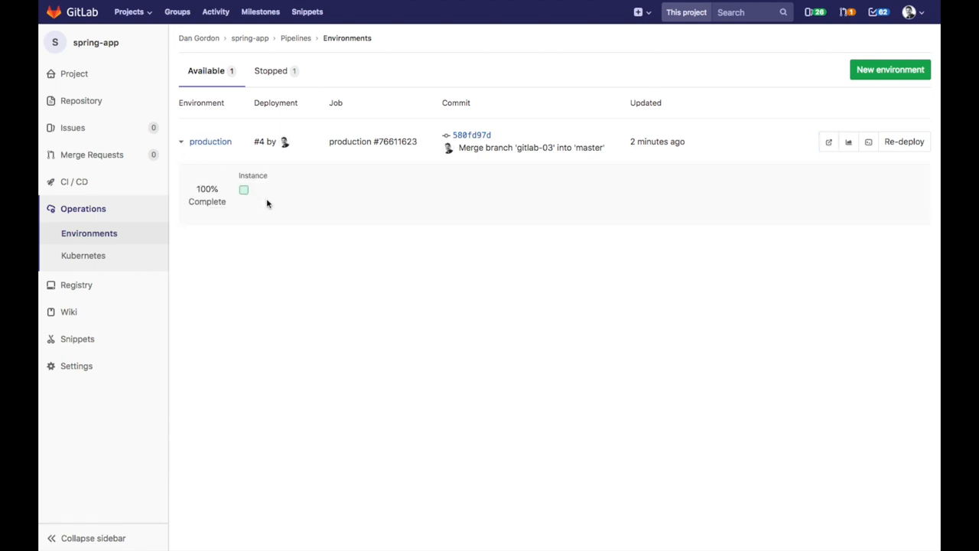
mouse_move(251, 205)
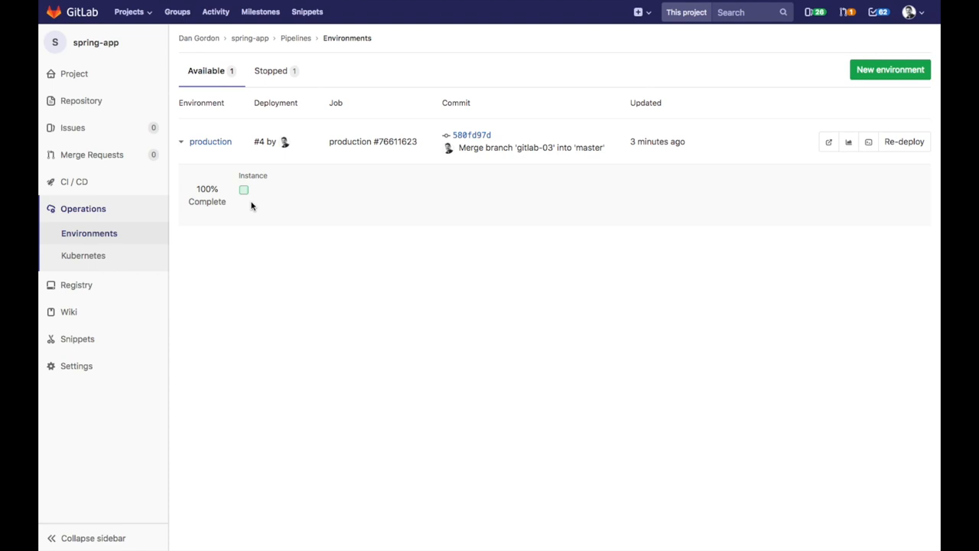
Set the PRODUCTION_REPLICAS CI/CD variable to 5 and save the variables
click(76, 366)
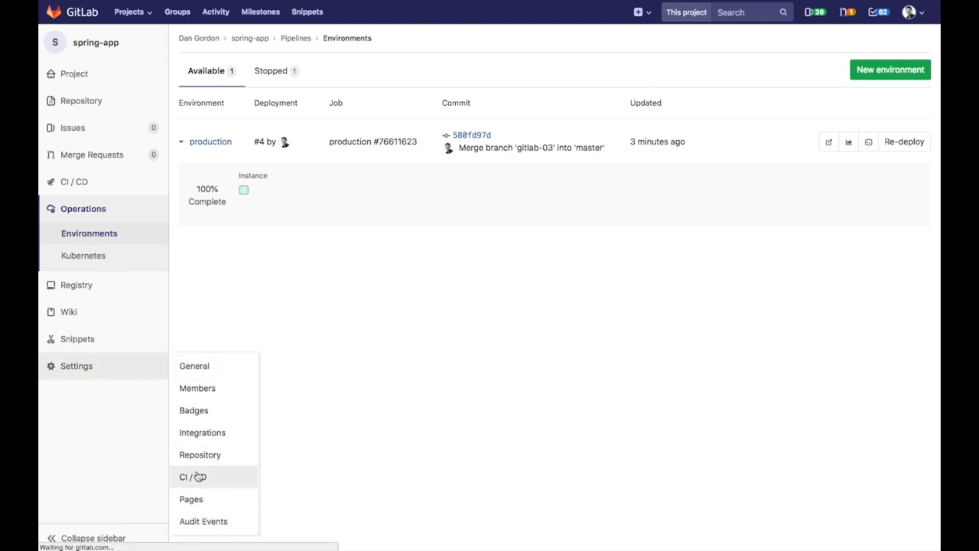
click(192, 477)
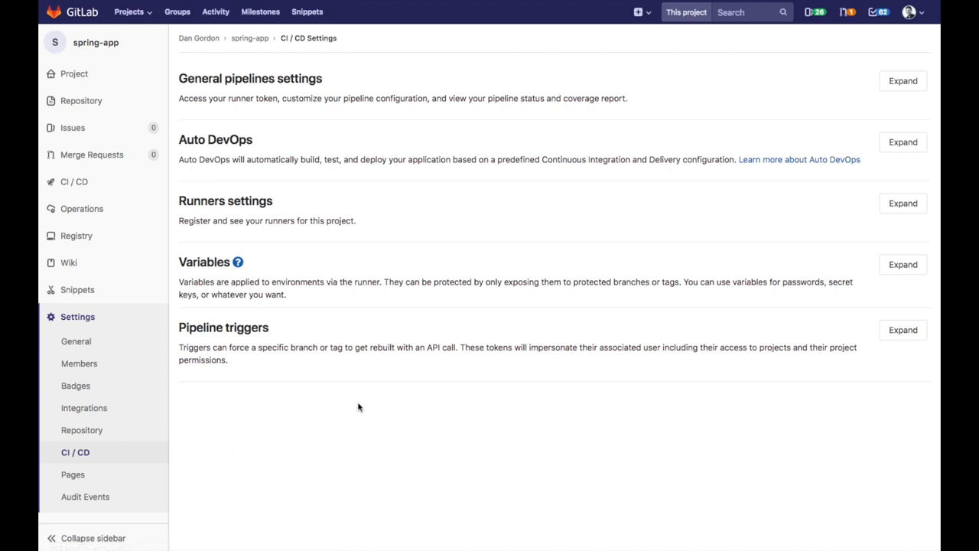
click(903, 263)
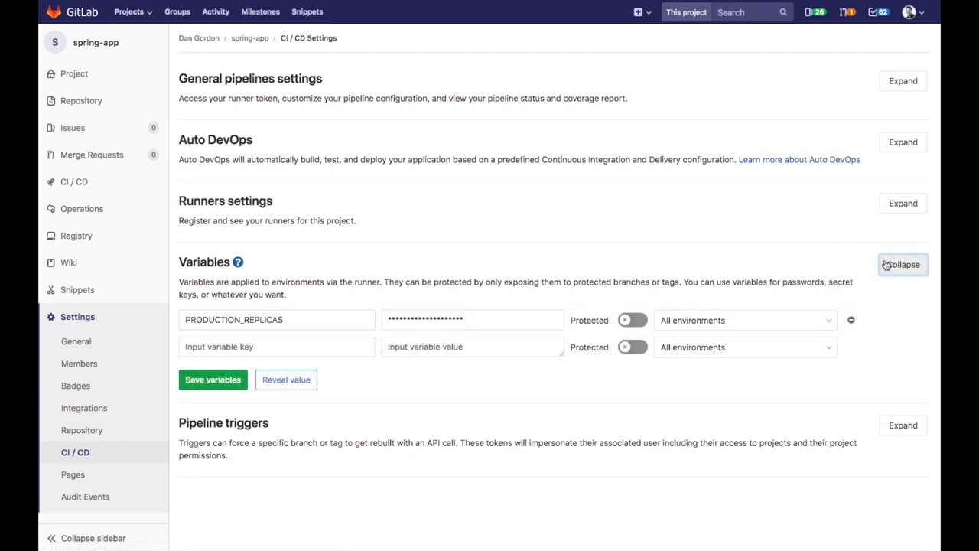
mouse_move(319, 378)
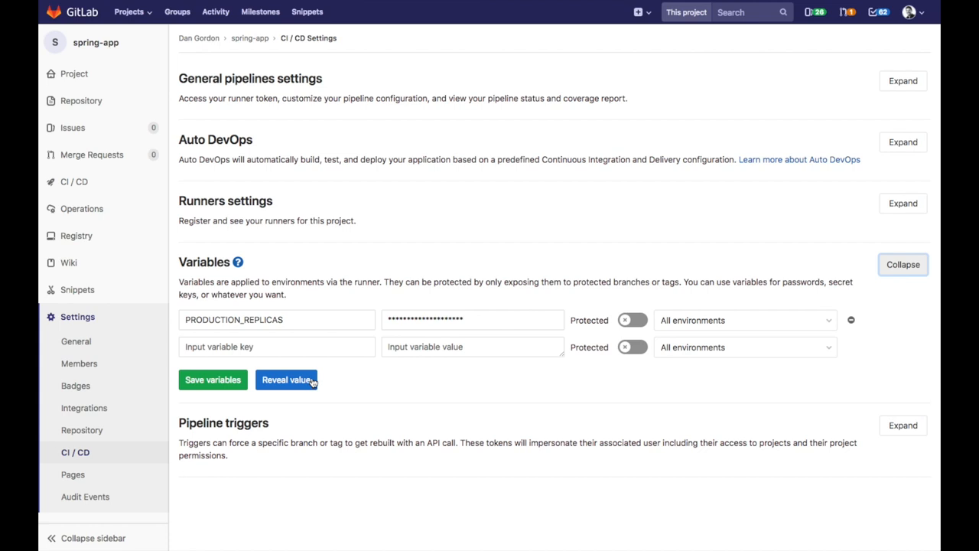
click(288, 379)
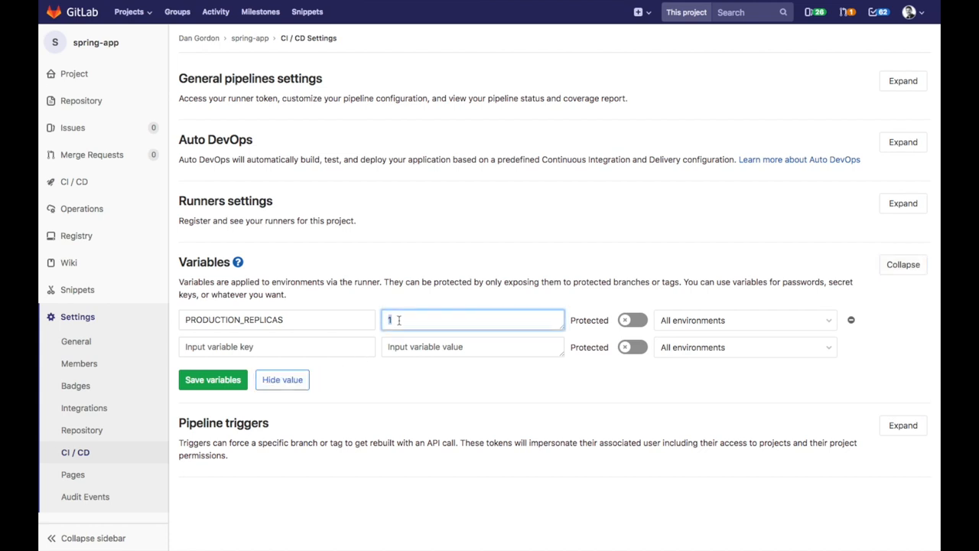
text(5)
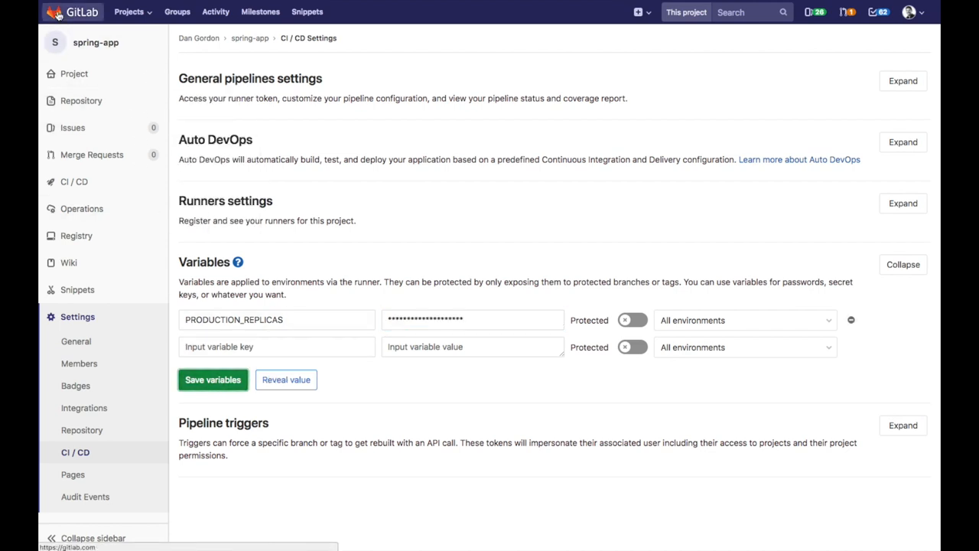
click(81, 208)
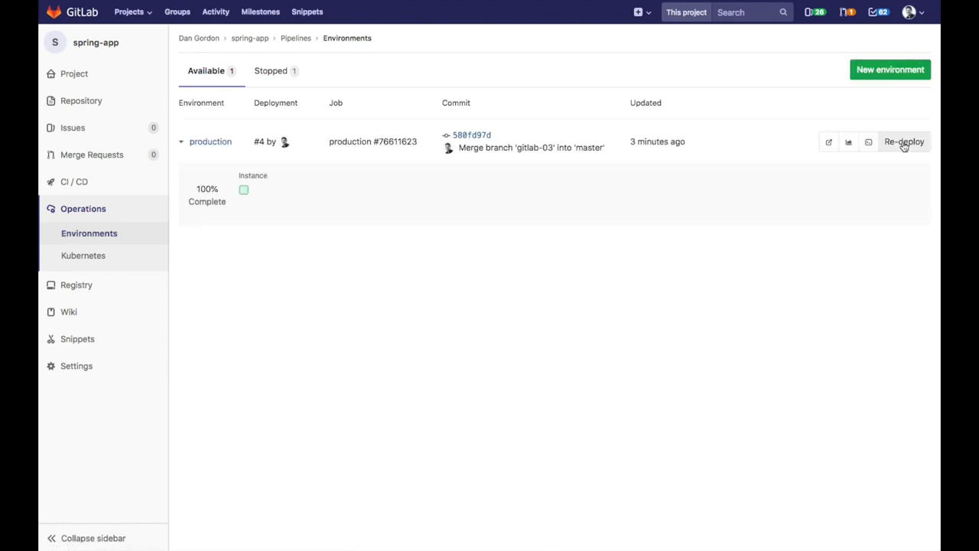
mouse_move(453, 251)
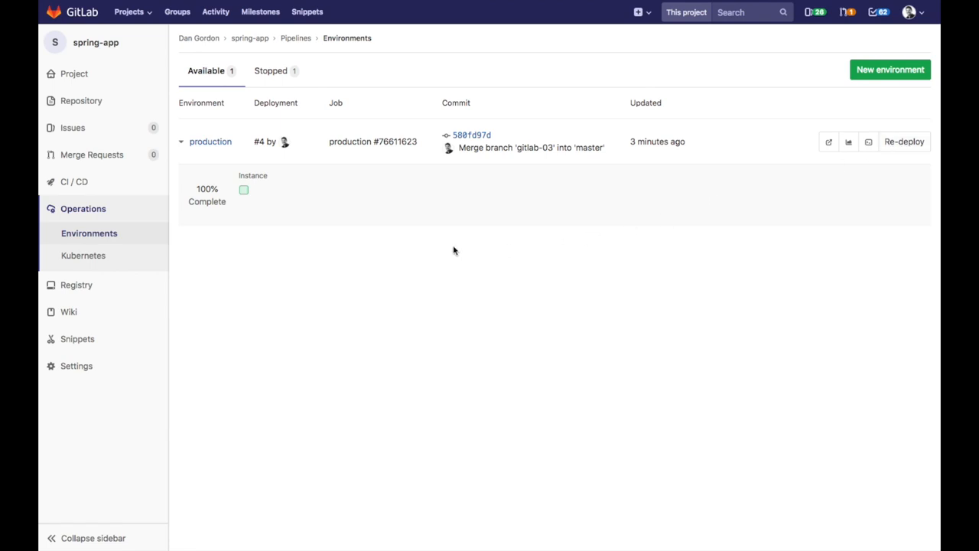
mouse_move(422, 242)
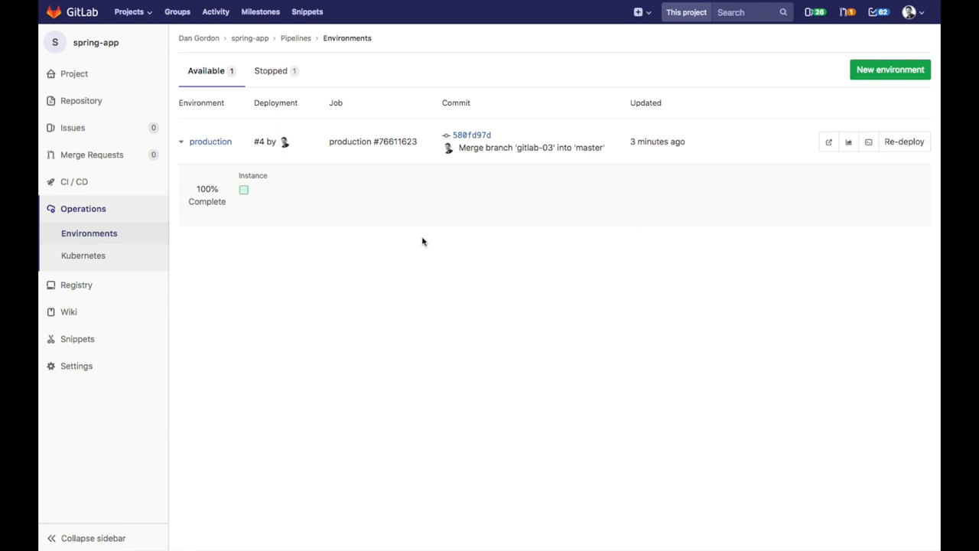
mouse_move(290, 223)
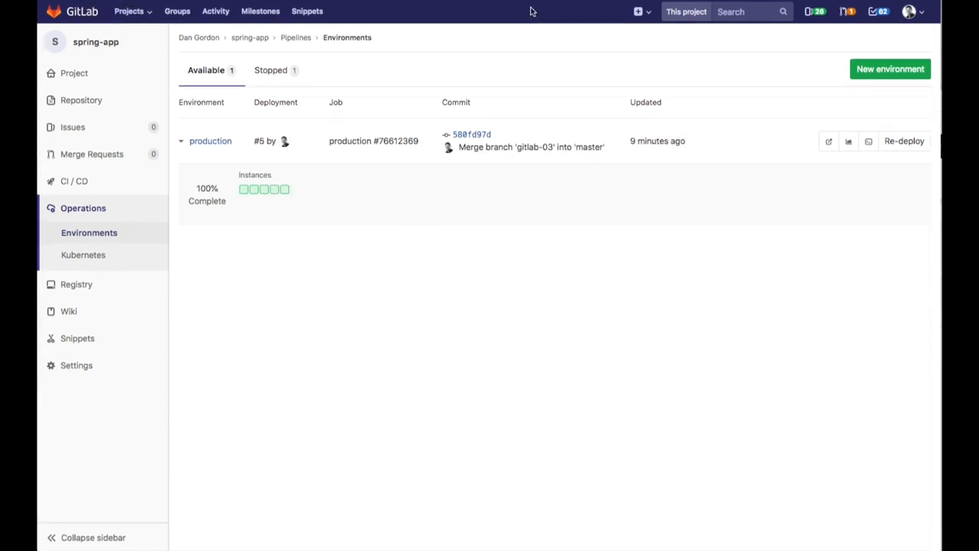
mouse_move(559, 31)
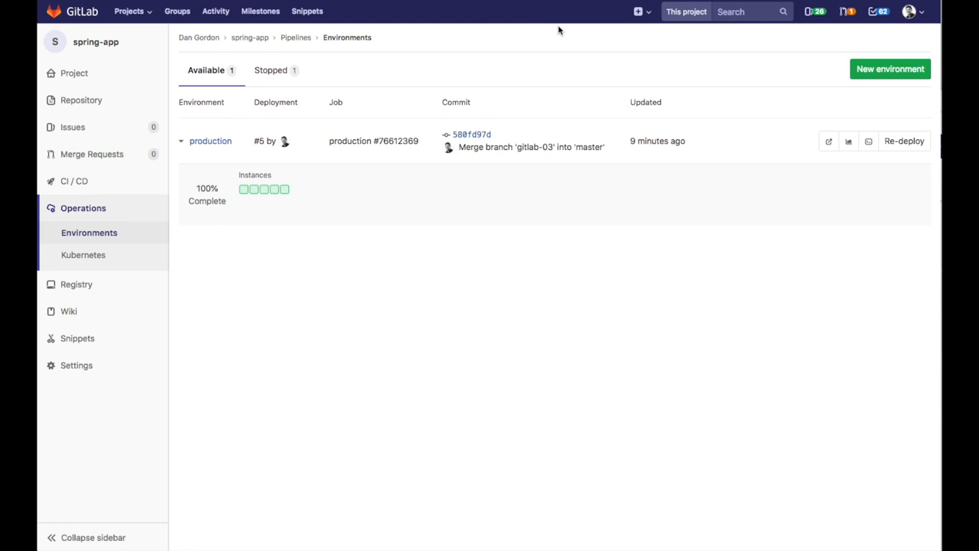
mouse_move(848, 141)
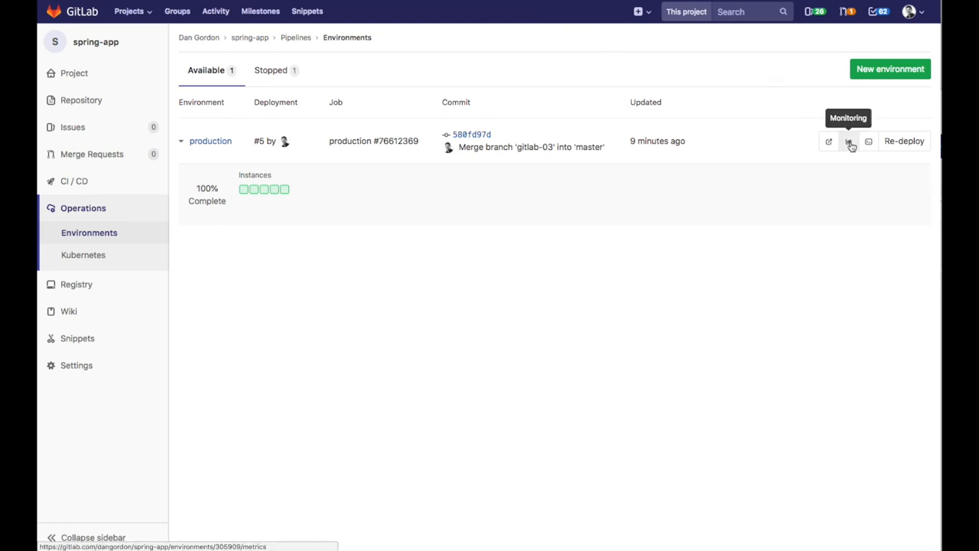
Review production's response and Kubernetes core/memory metrics, then return to Environments
click(848, 140)
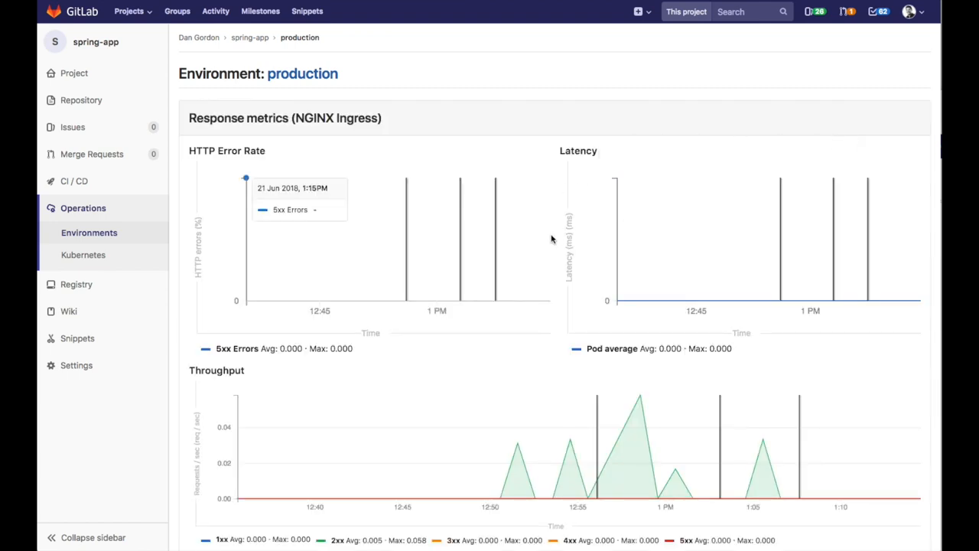
mouse_move(543, 300)
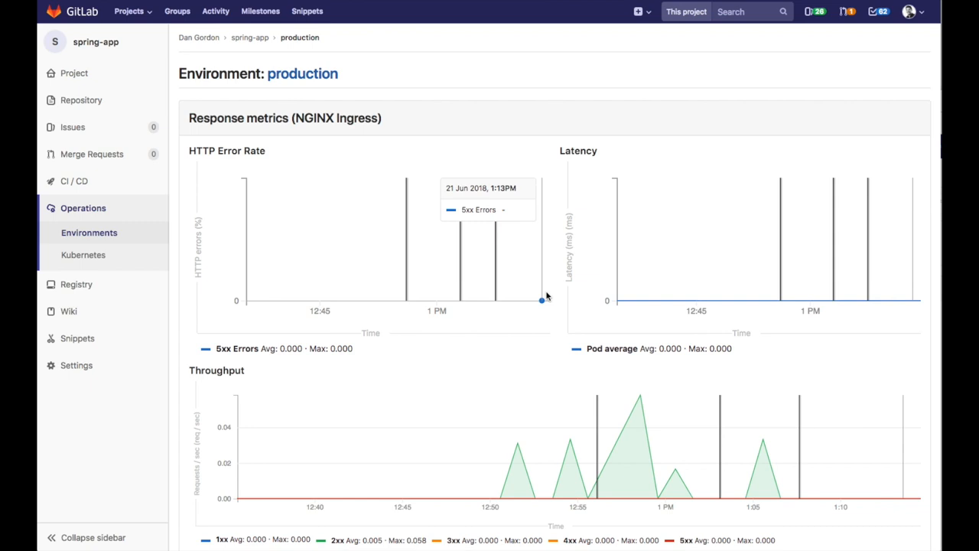
mouse_move(477, 257)
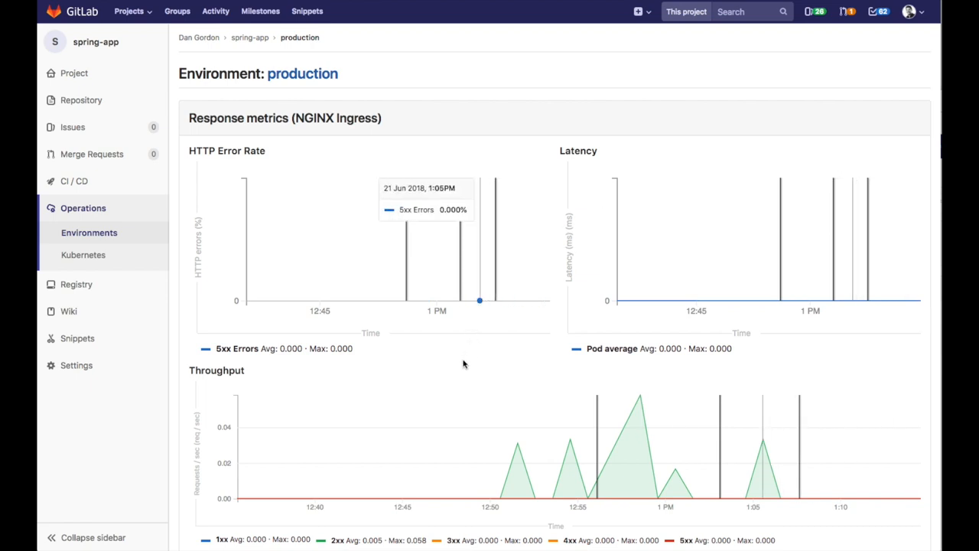
scroll(down, 3)
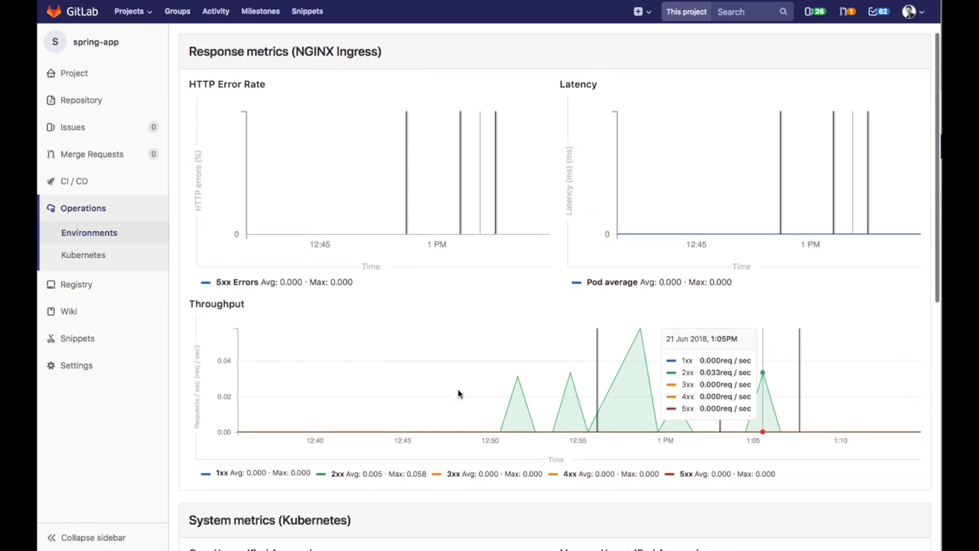
scroll(down, 3)
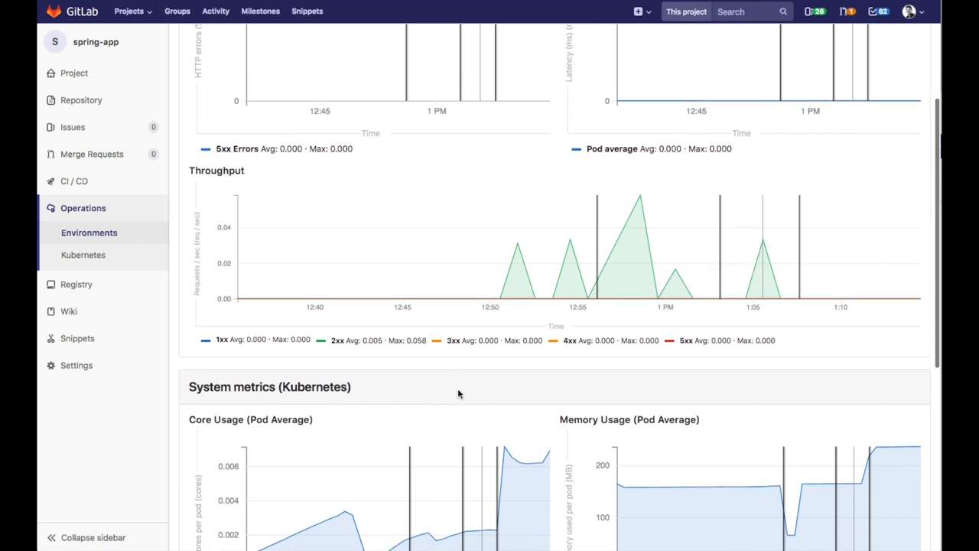
scroll(down, 3)
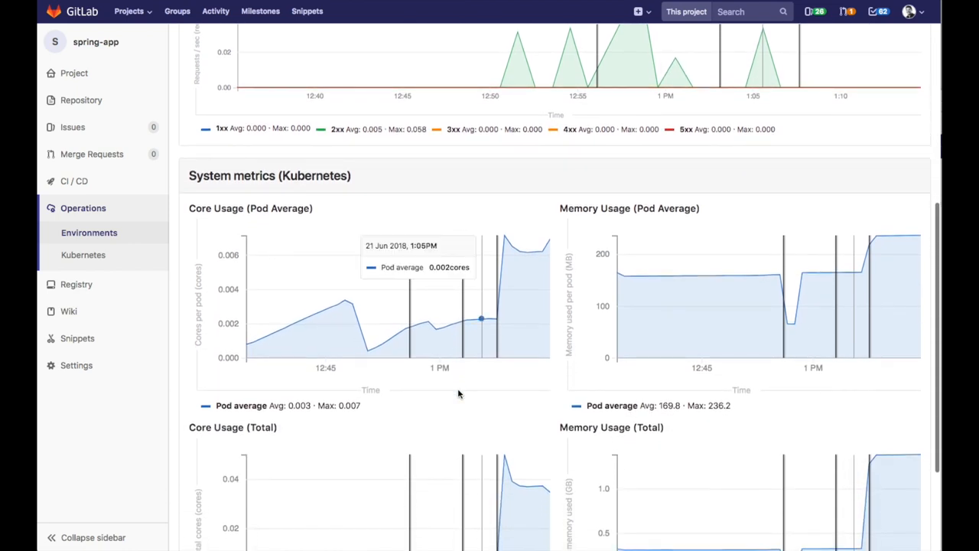
scroll(down, 3)
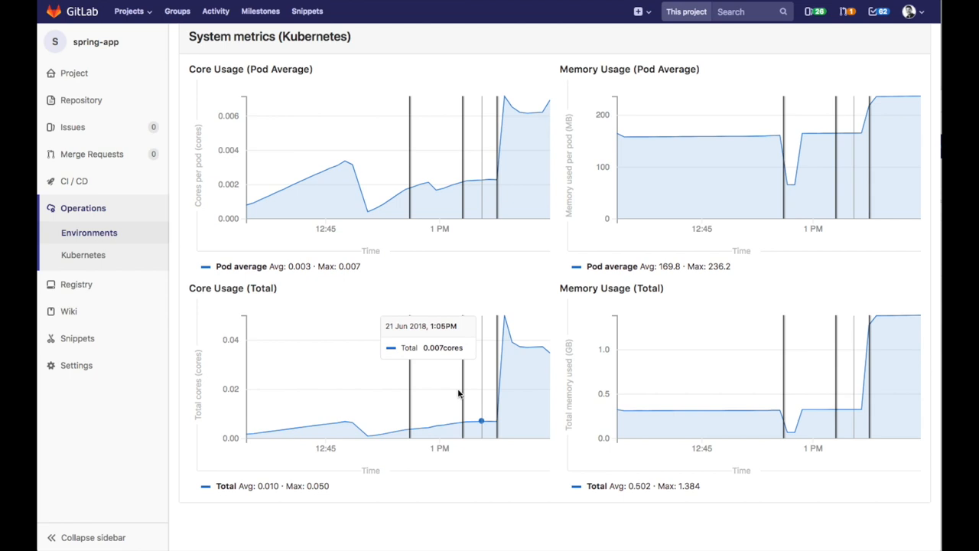
click(88, 233)
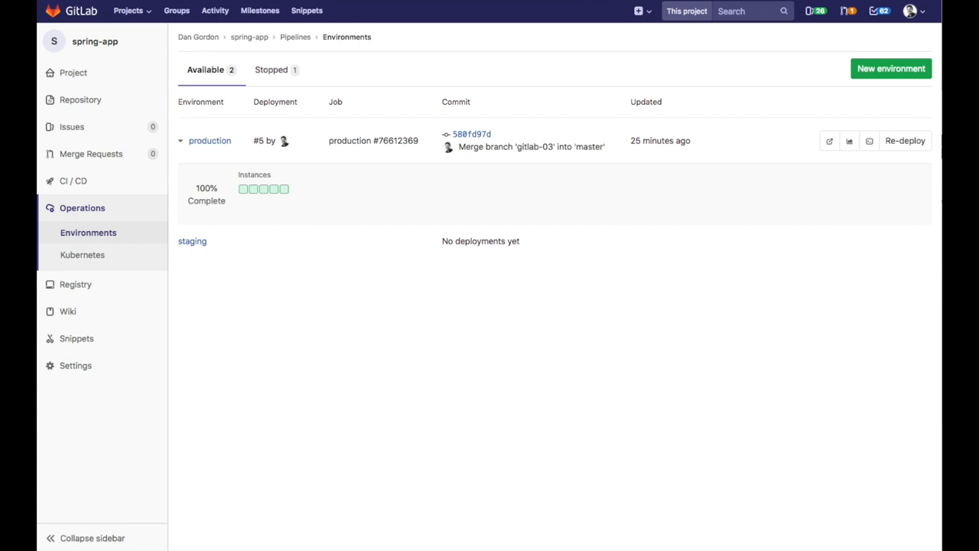
Save Auto DevOps strategy as automatic staging, manual production deployment, then show Pipelines
click(75, 364)
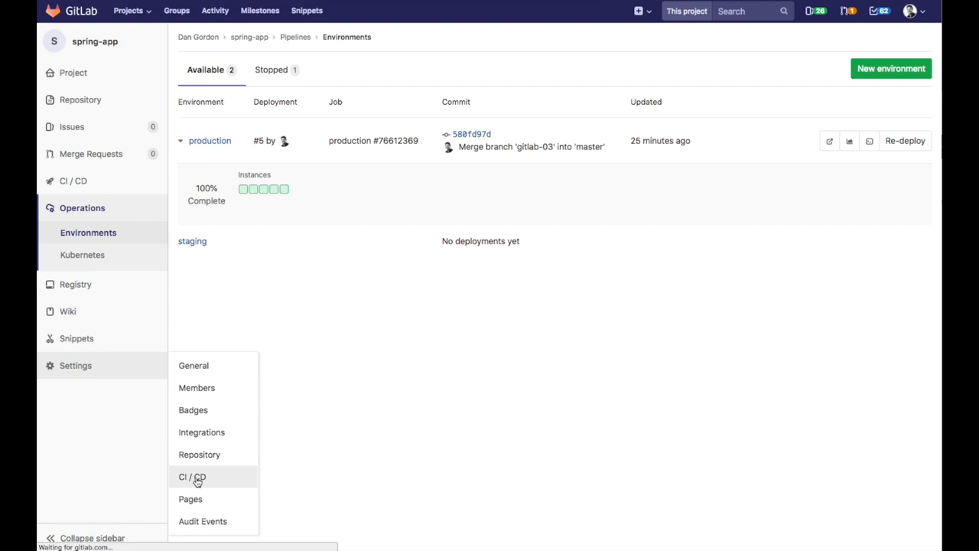
click(193, 477)
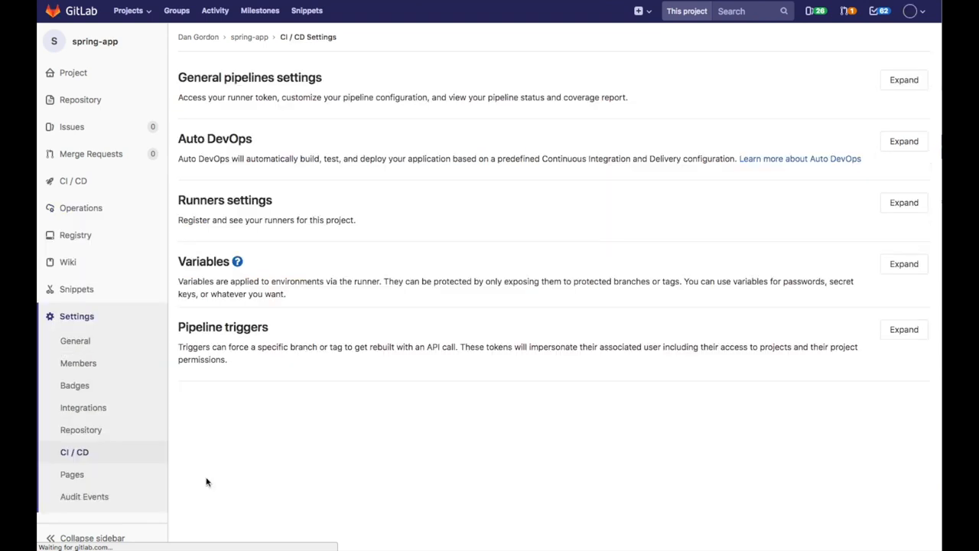
click(903, 141)
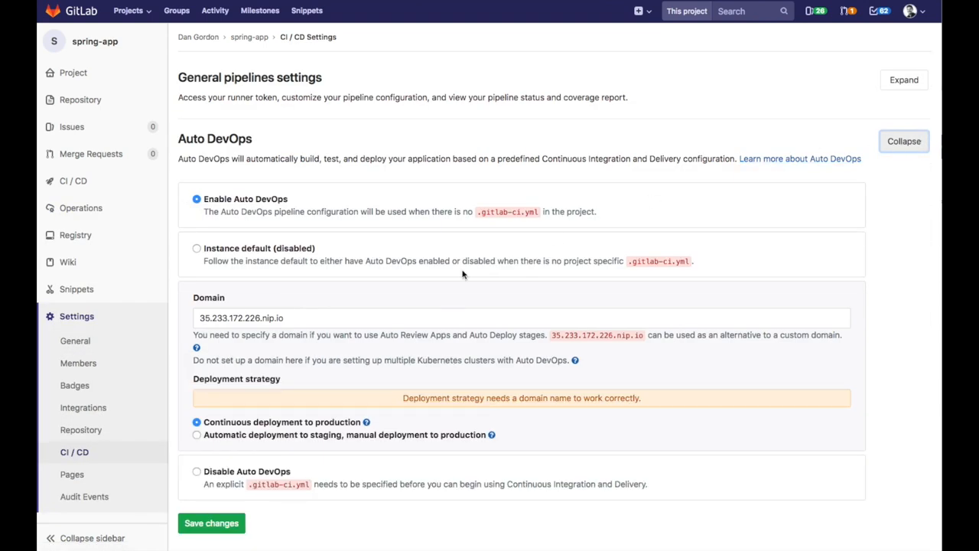
scroll(down, 3)
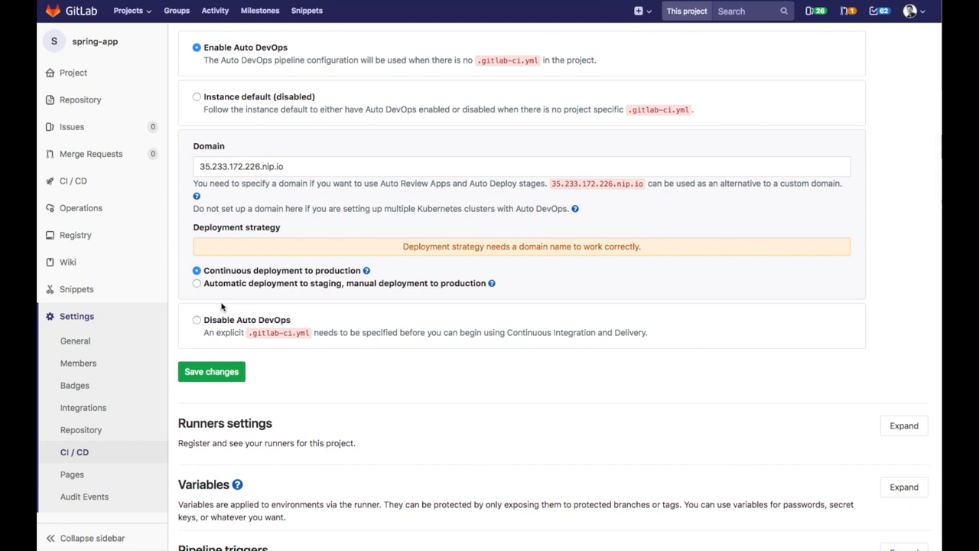
mouse_move(198, 290)
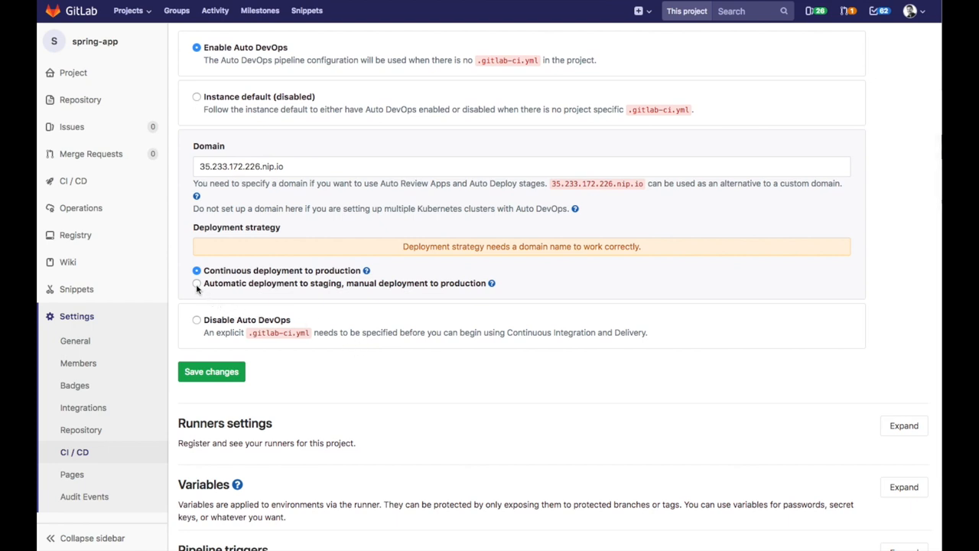
click(196, 283)
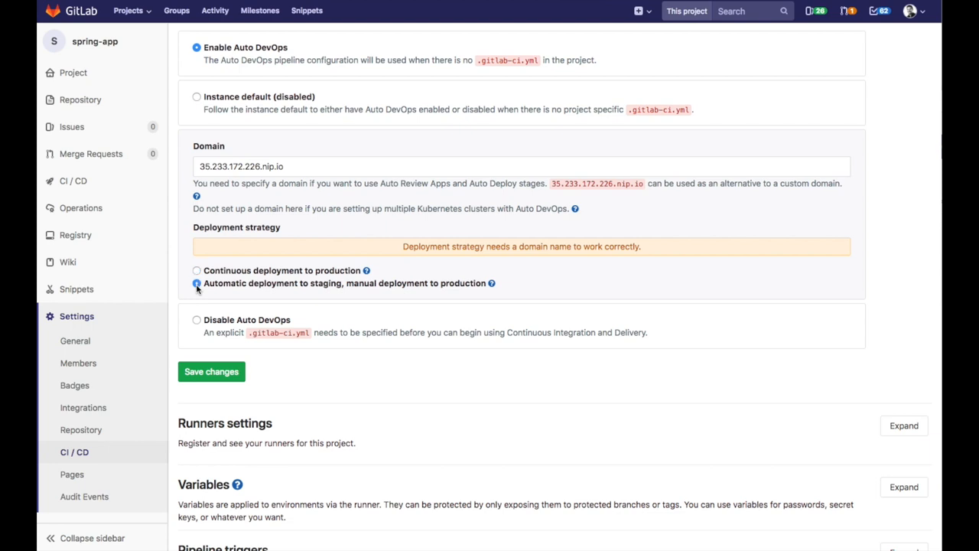
click(212, 372)
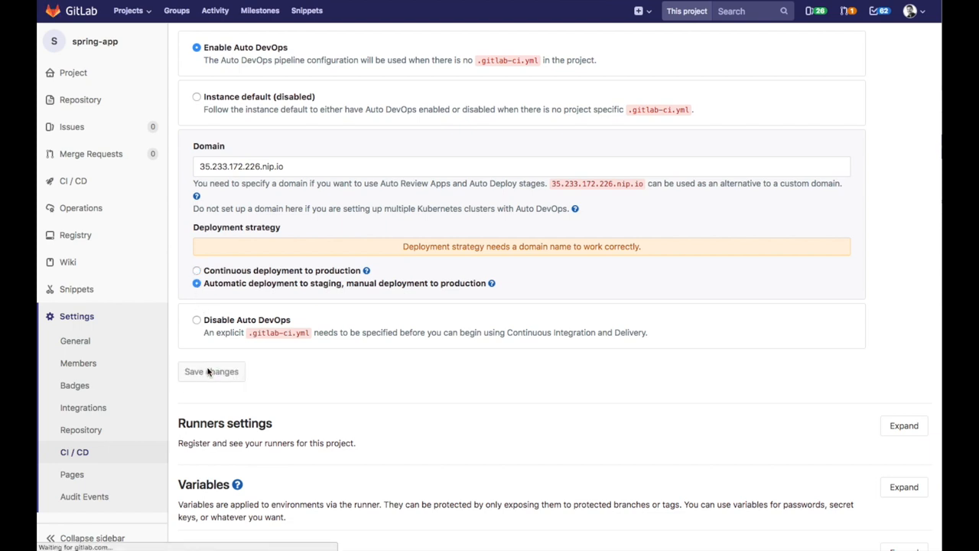
click(211, 372)
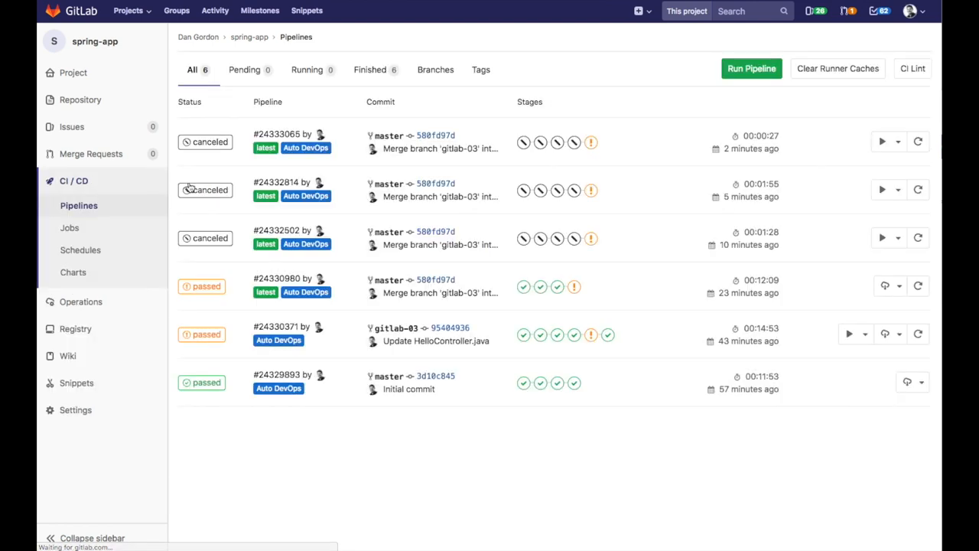
Create a new pipeline on master with staging and 10/25/50/100% production rollout steps
click(751, 67)
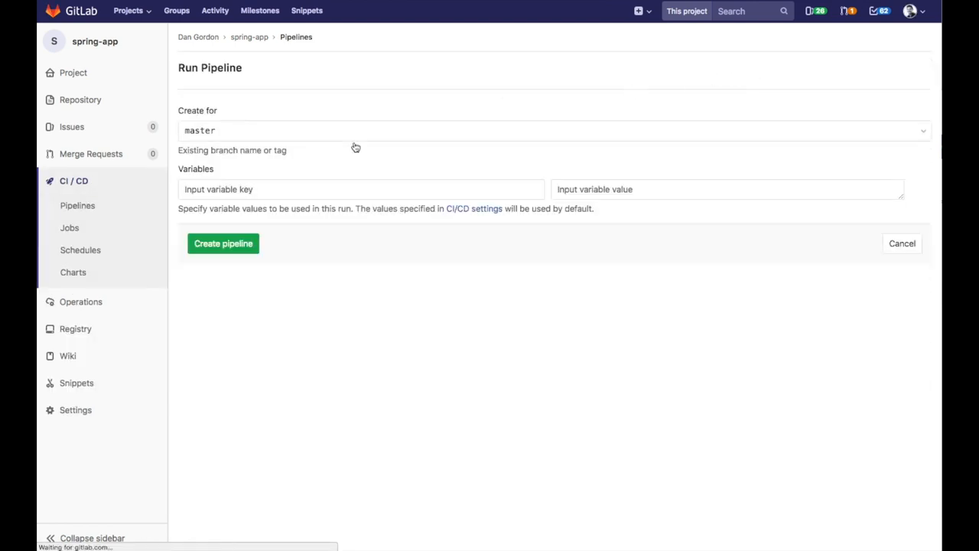
click(224, 244)
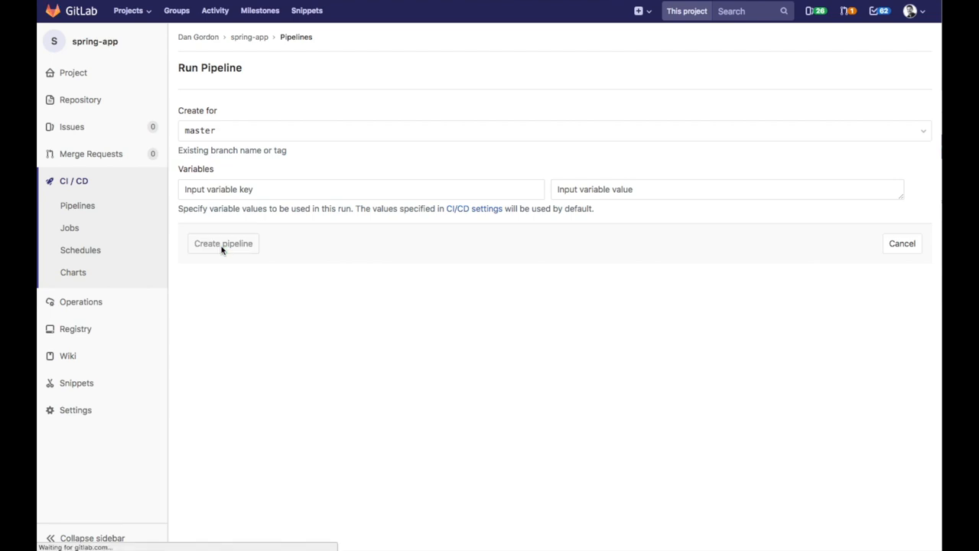
click(223, 244)
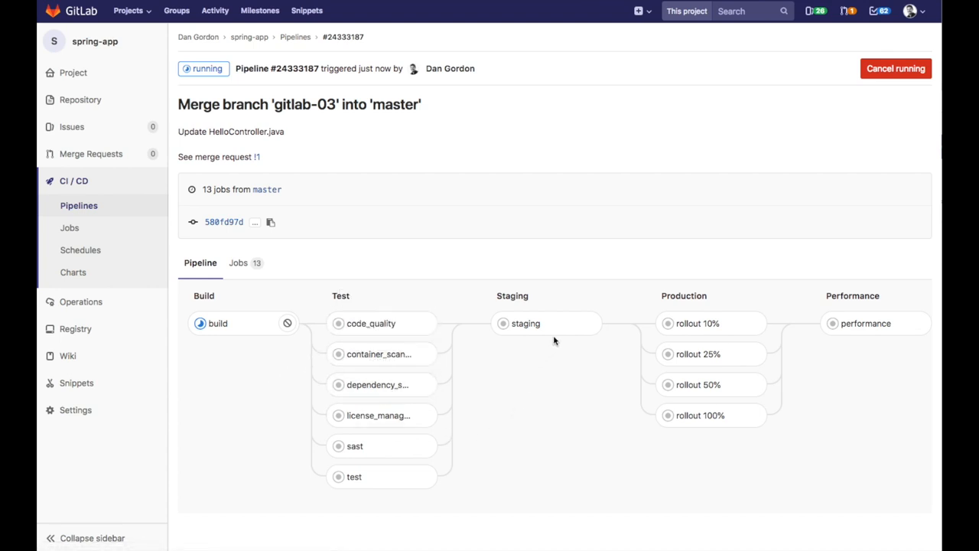
mouse_move(589, 343)
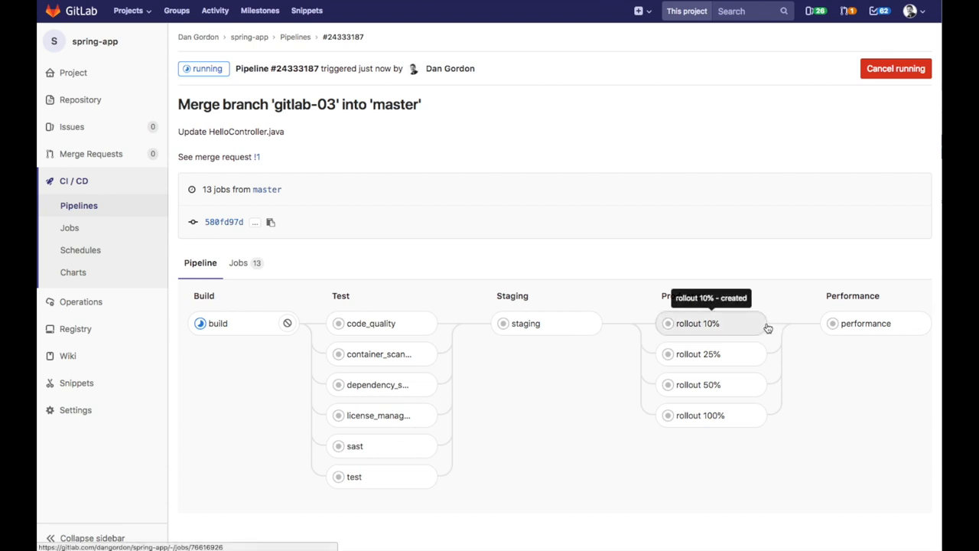
mouse_move(762, 414)
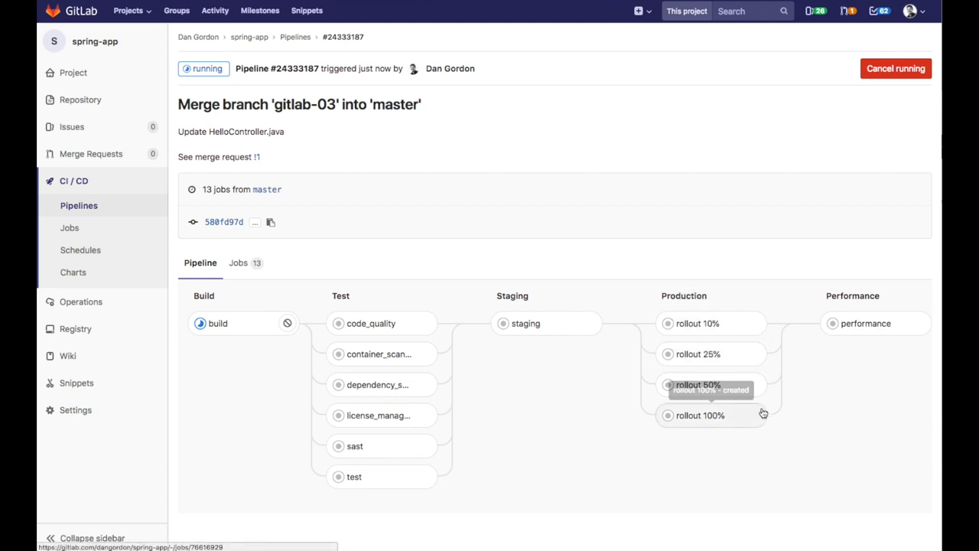
mouse_move(776, 430)
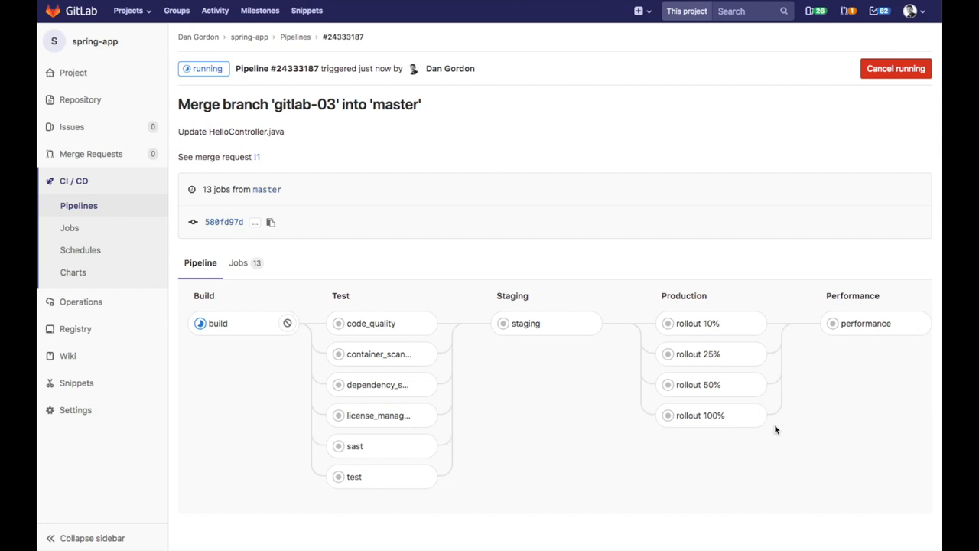